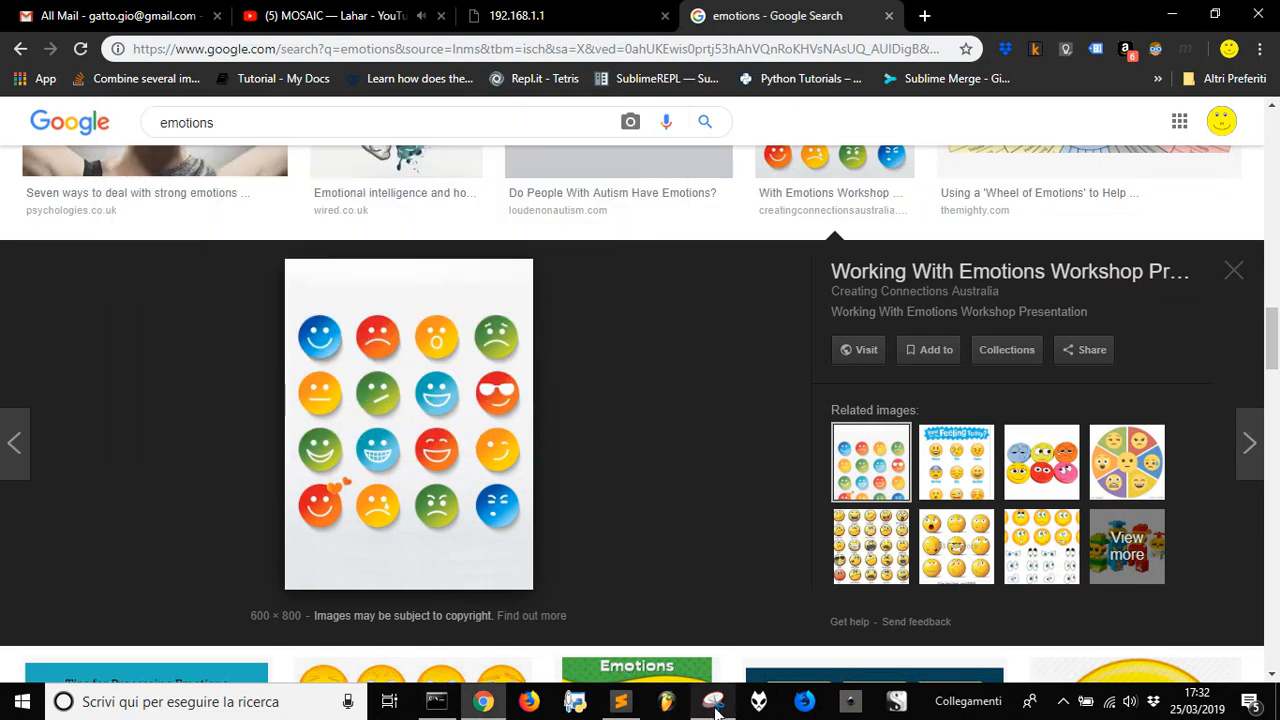
Snip the four-by-four emoji grid from the web image and save the snip
left_click(712, 701)
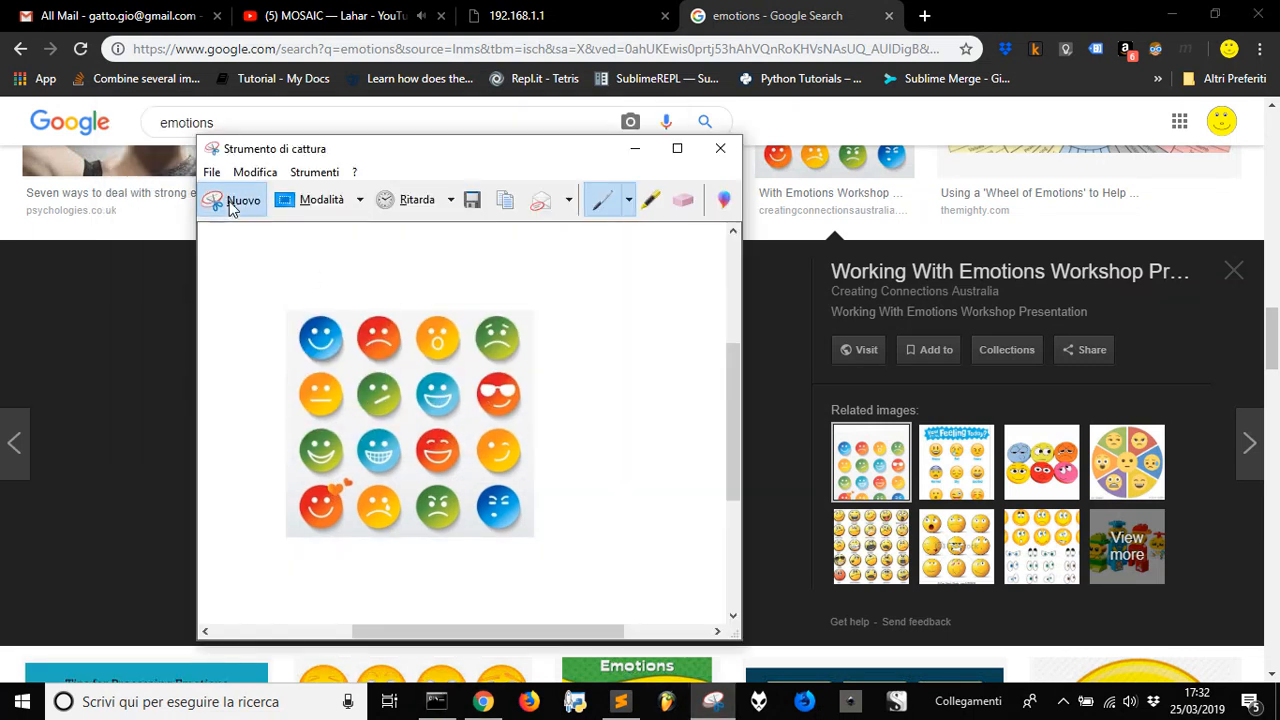
left_click(242, 200)
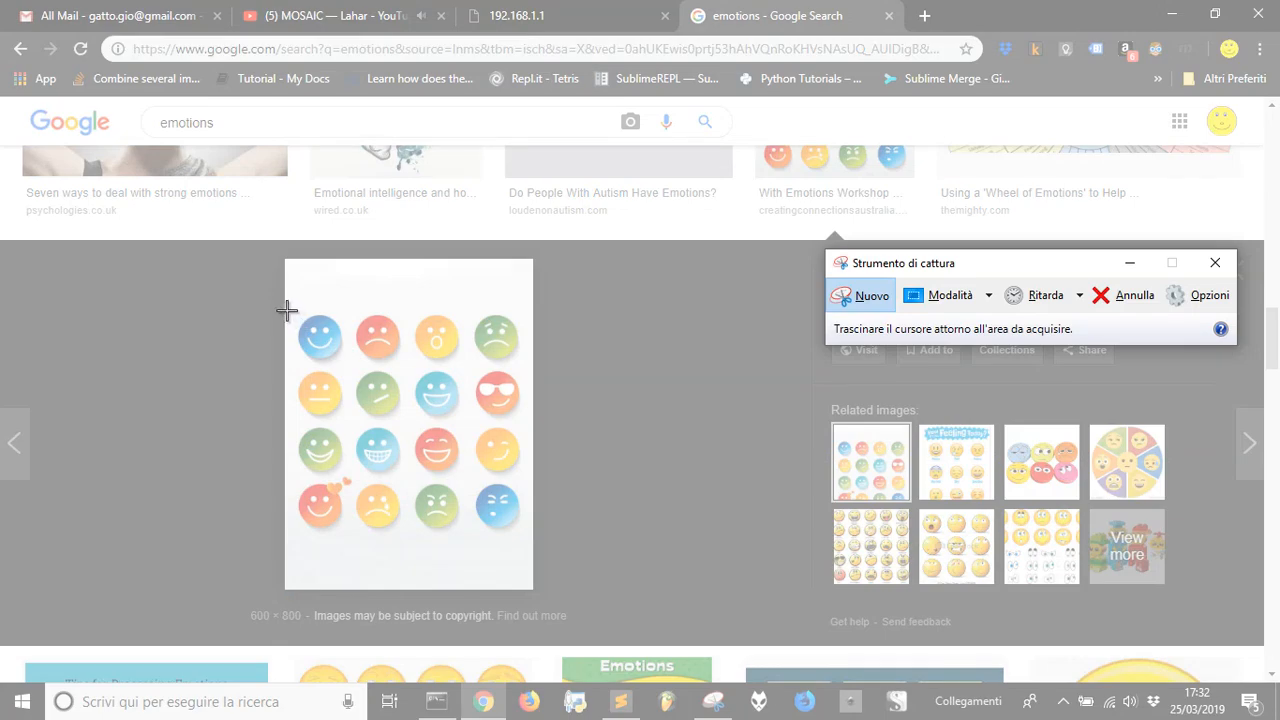
left_click_drag(286, 310, 530, 538)
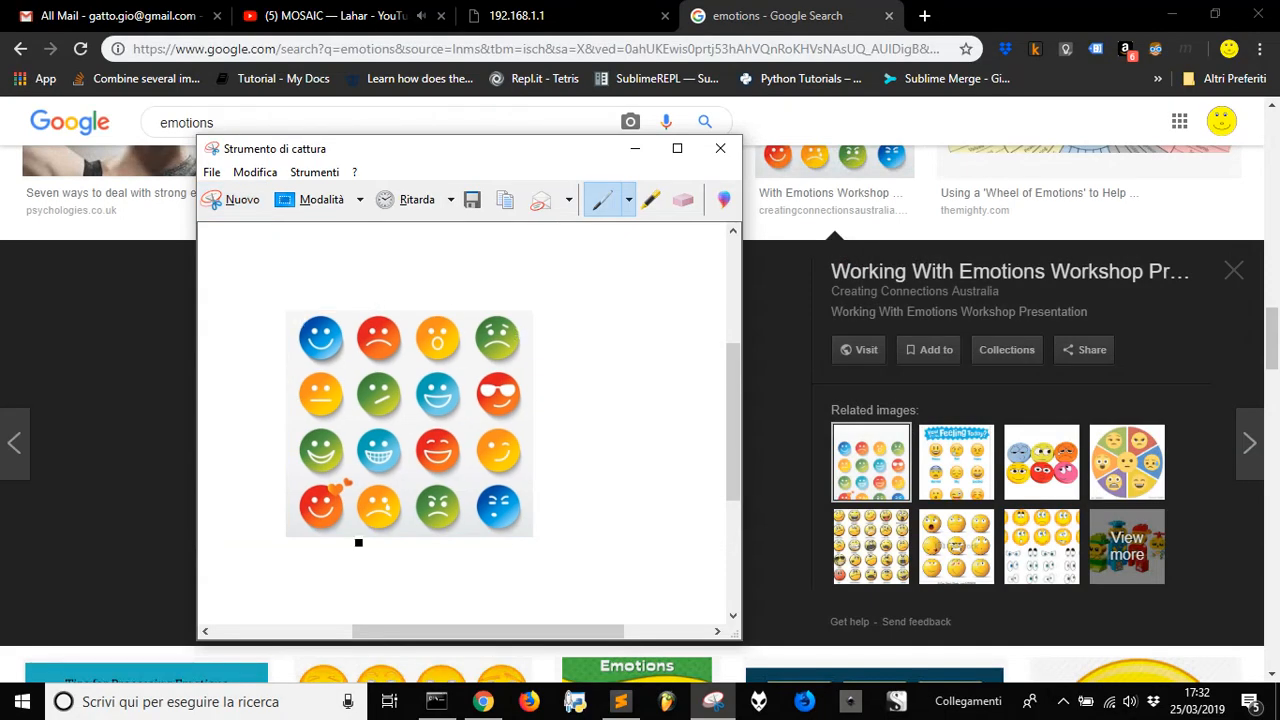
mouse_move(458, 335)
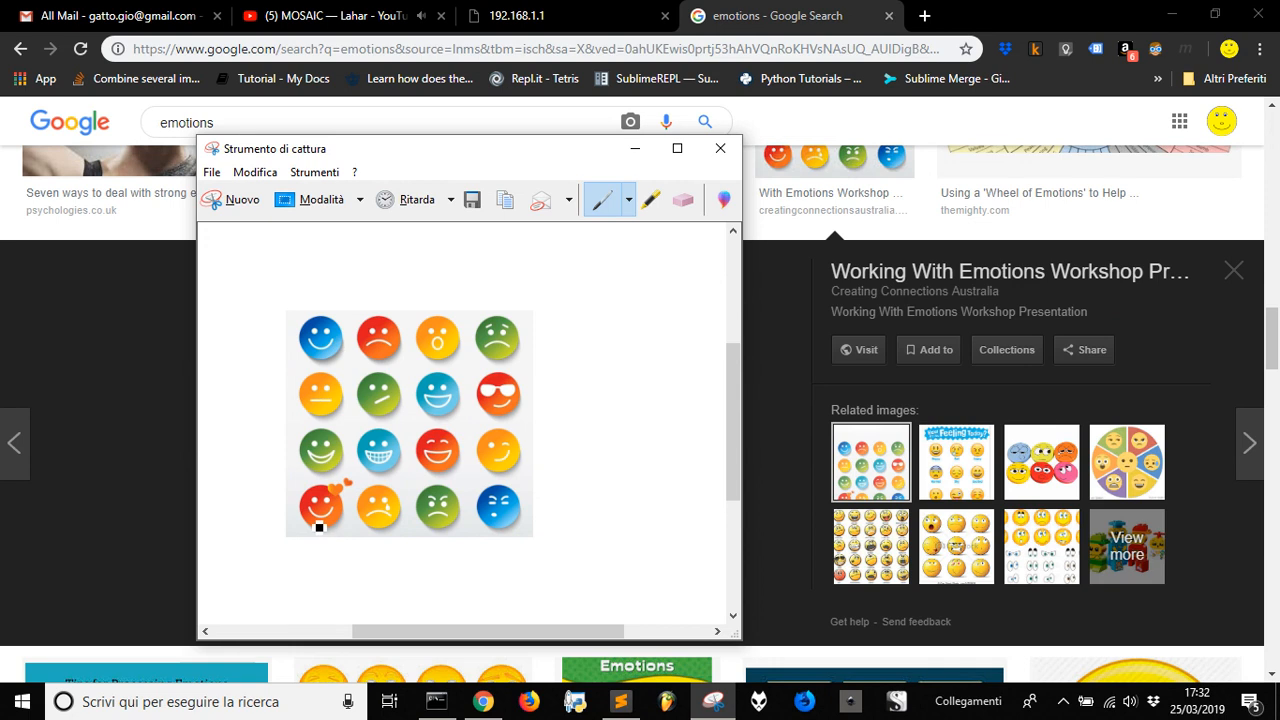
mouse_move(472, 199)
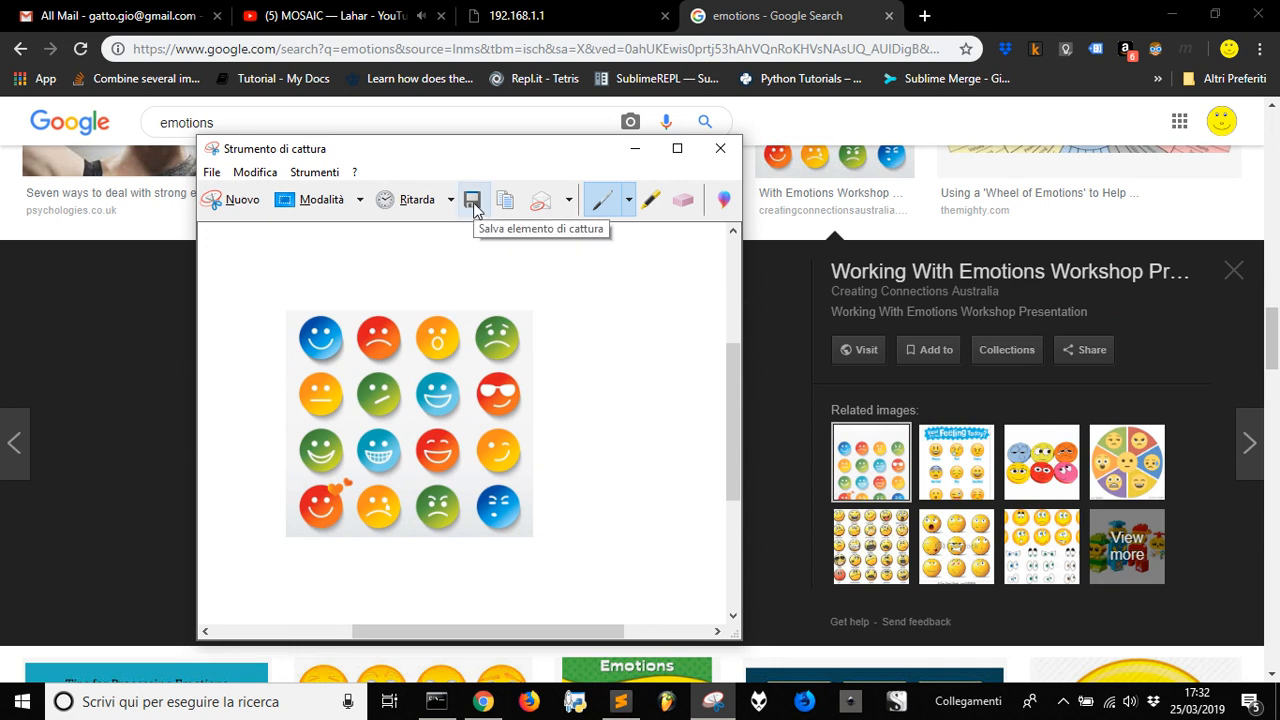
left_click(473, 200)
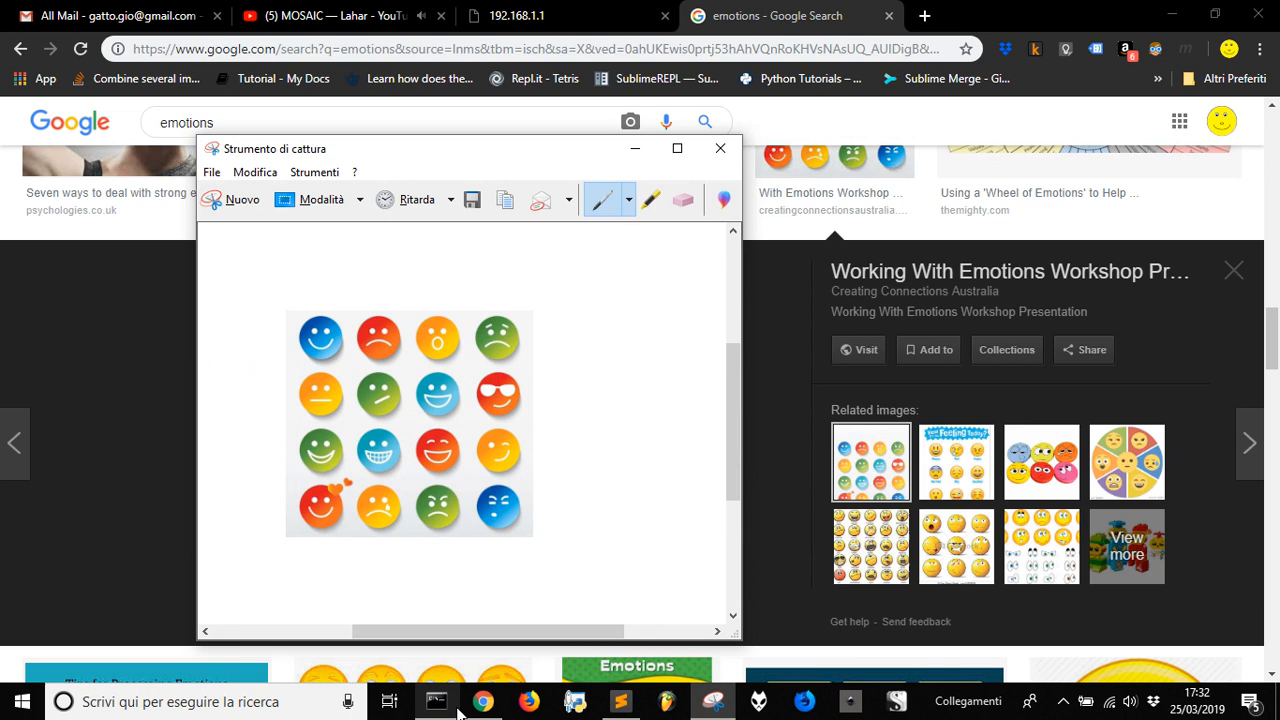
Compare imagesplit.py, which slices 'img2/img2.png' into 16 pieces, with the emoji snip
left_click(620, 701)
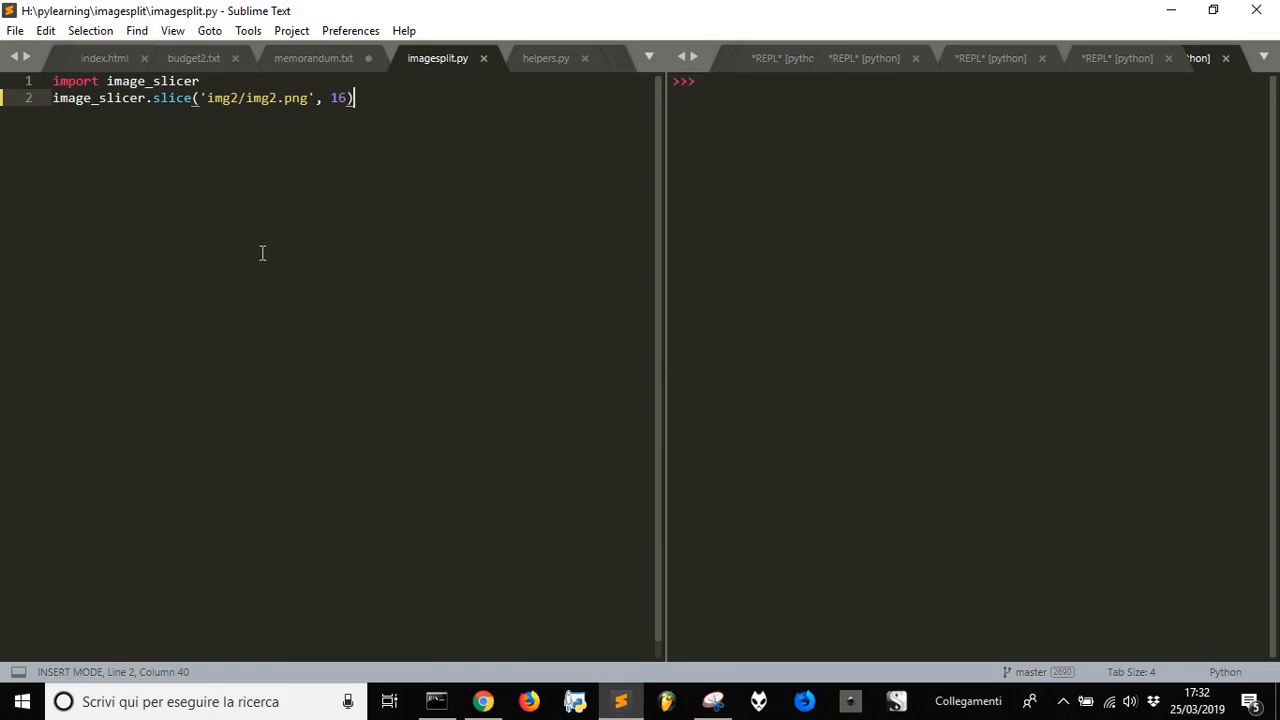
left_click(436, 702)
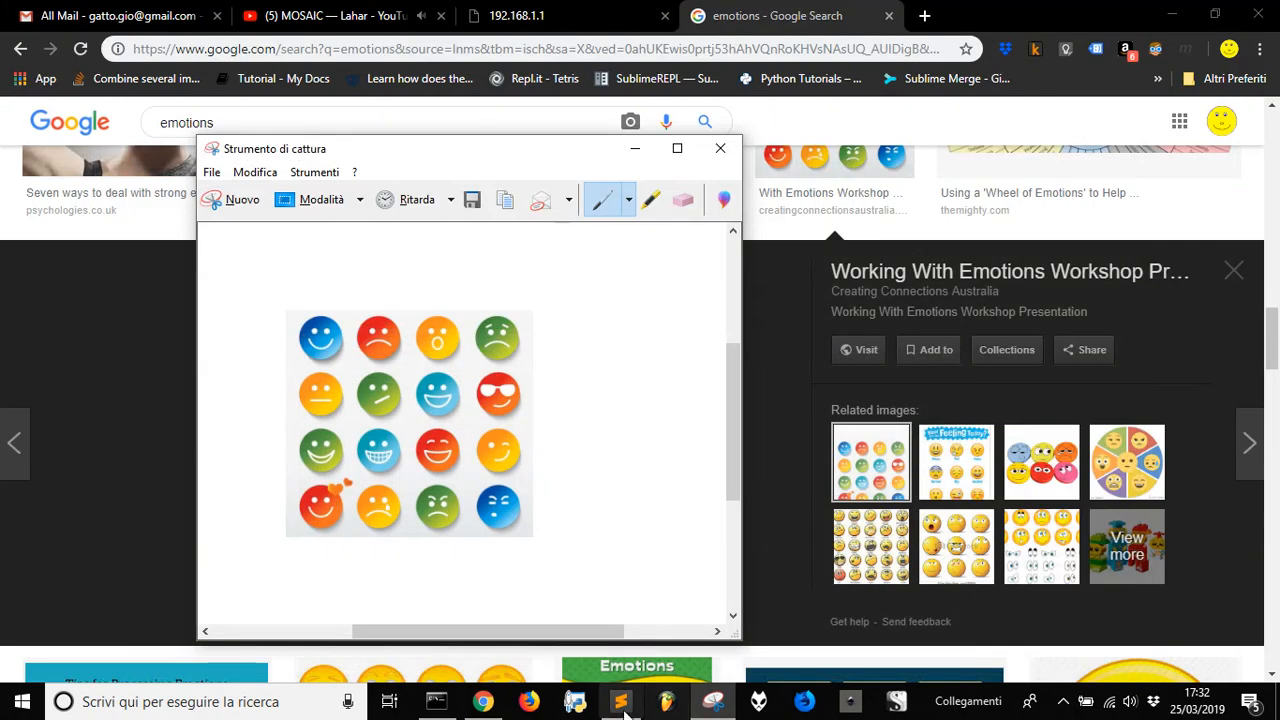
left_click(619, 702)
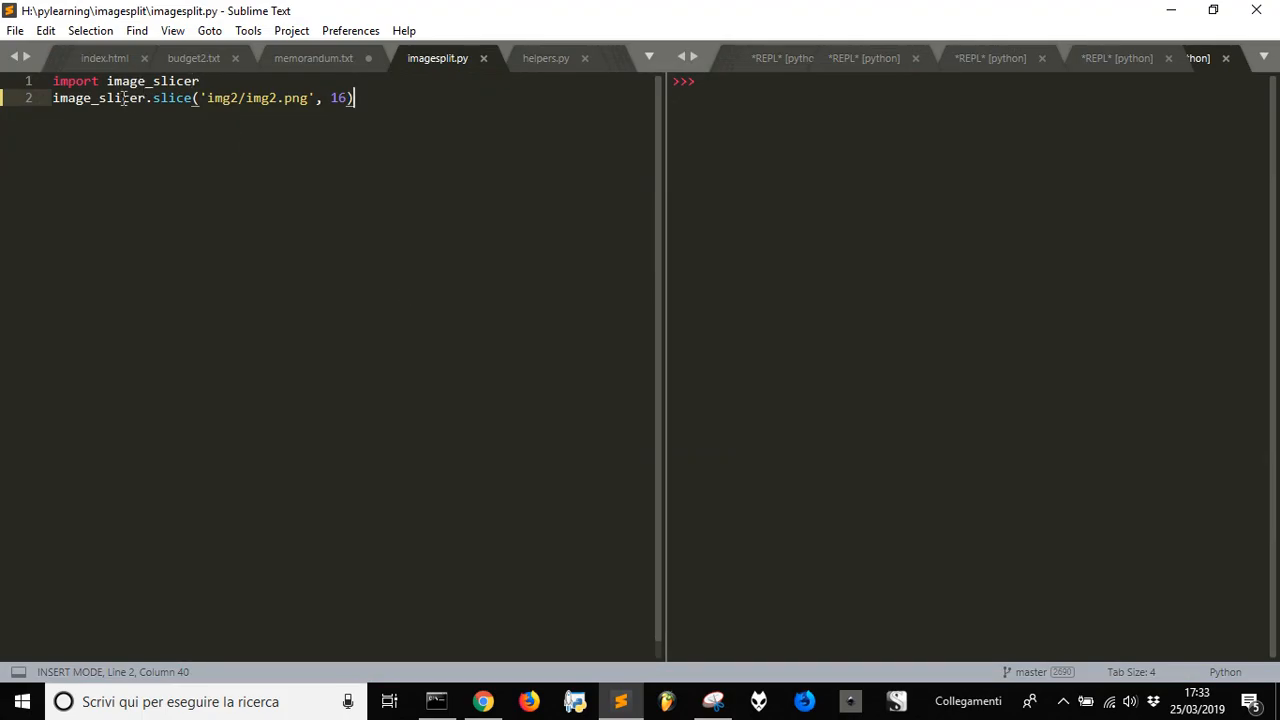
mouse_move(351, 494)
type("c")
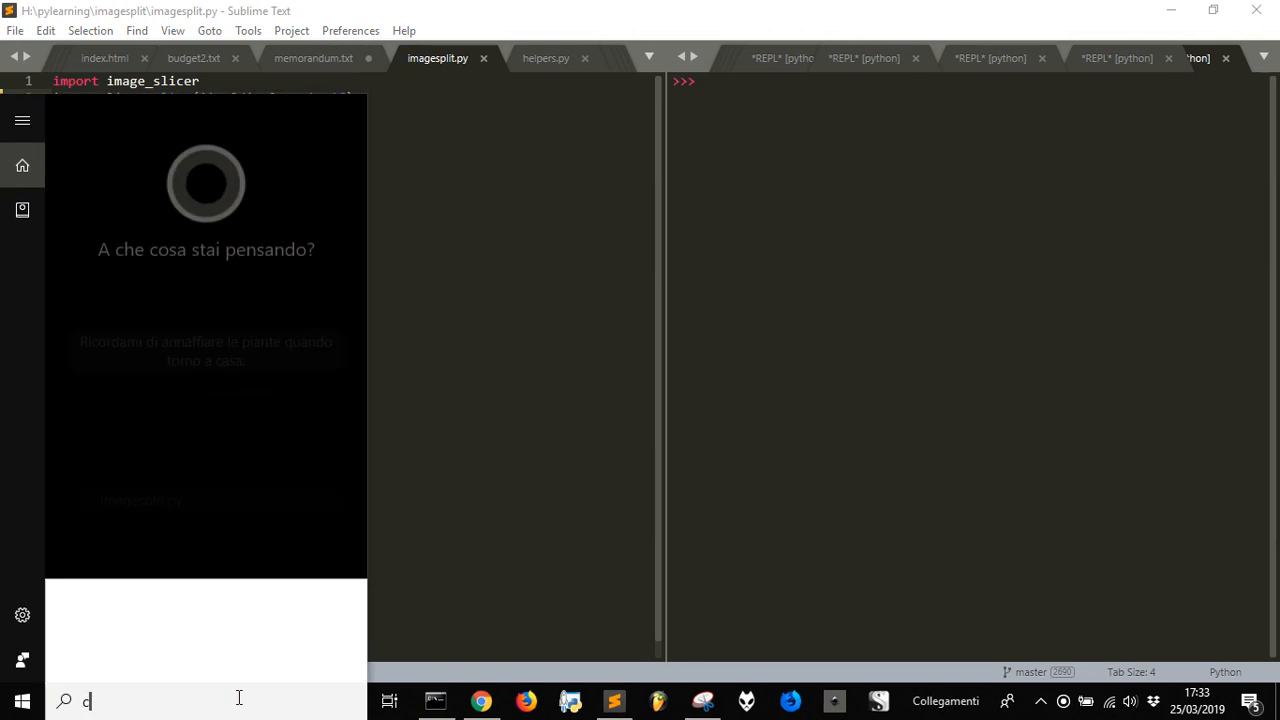
Open Command Prompt from search and run 'pip install image_slicer'
type("md")
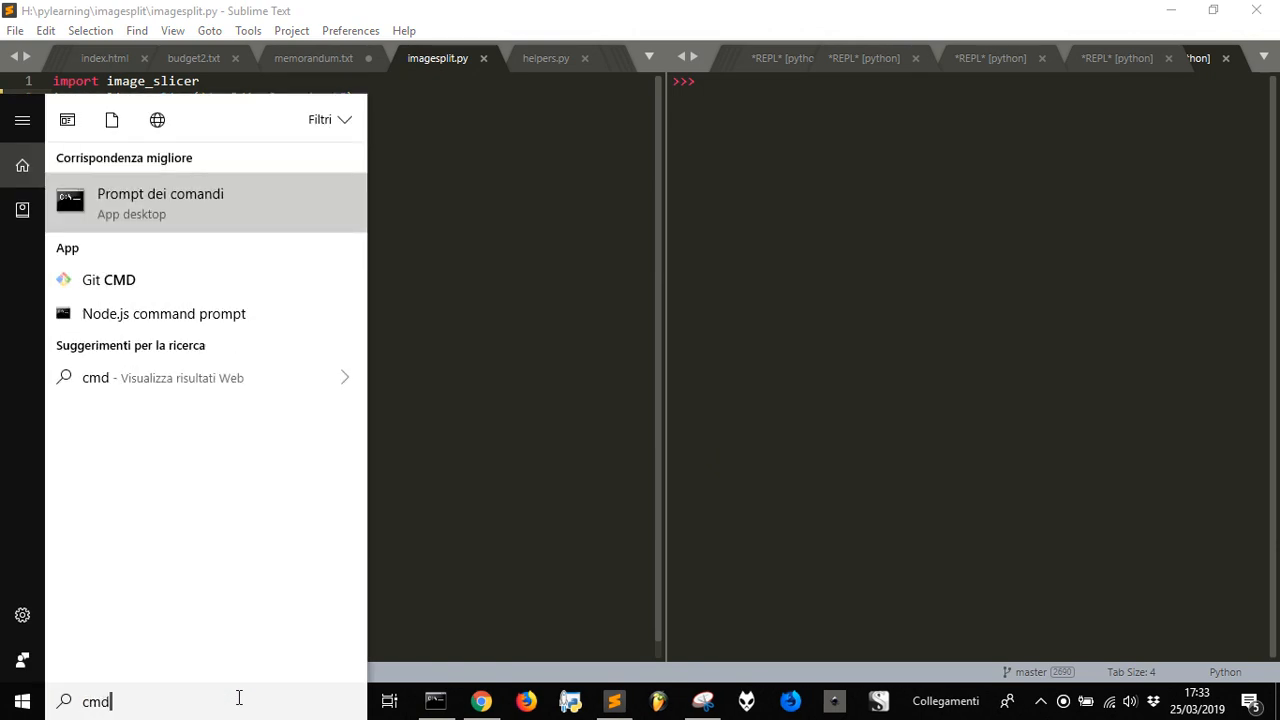
left_click(160, 203)
type("pip")
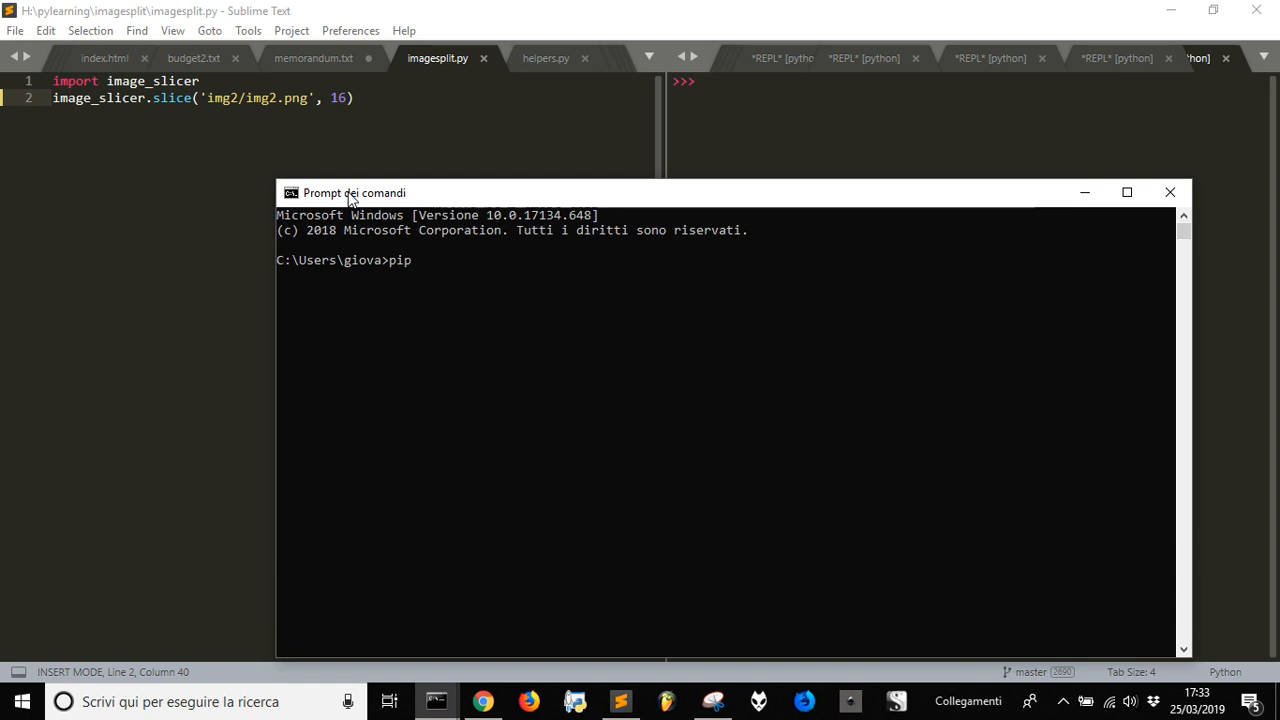
type("install")
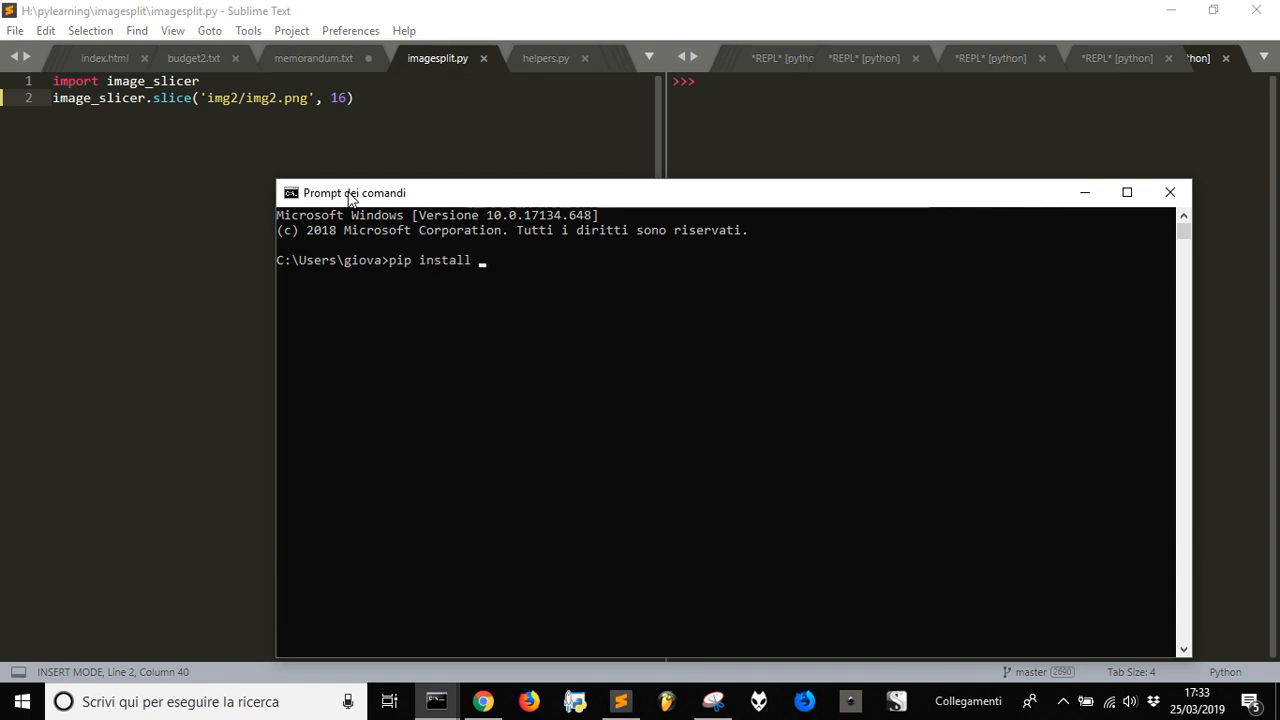
type("image")
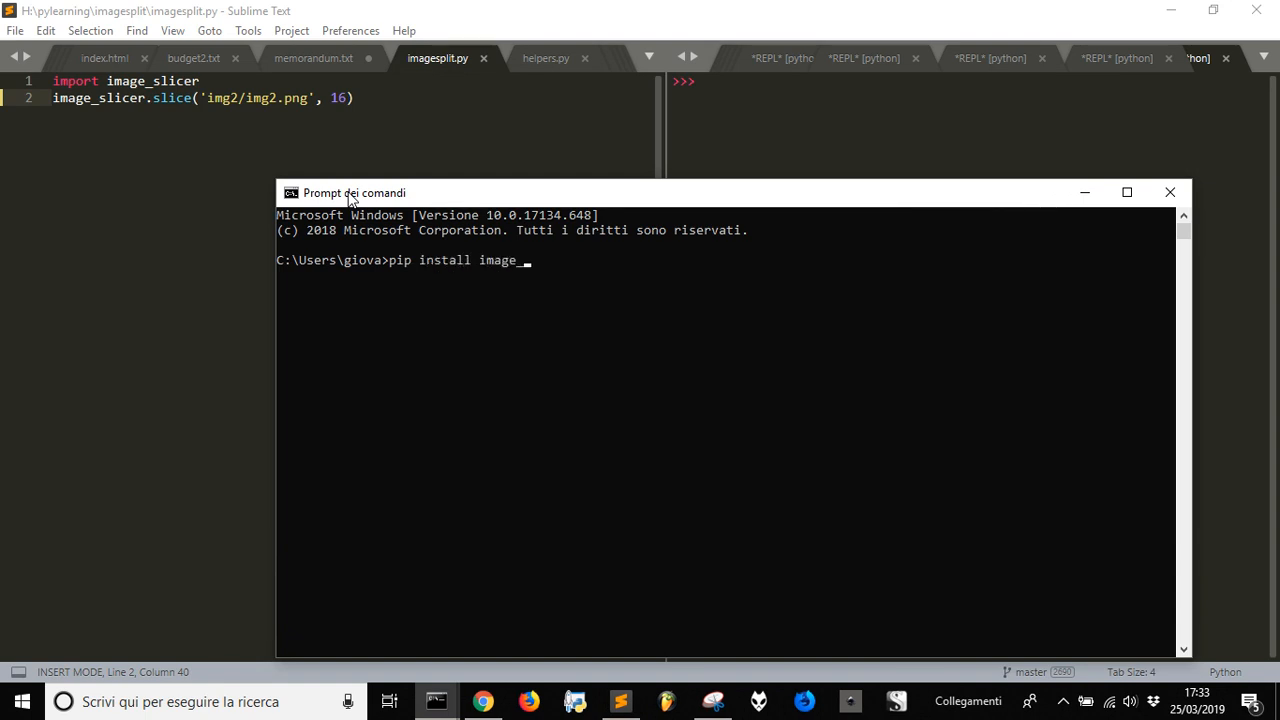
type("_slicer")
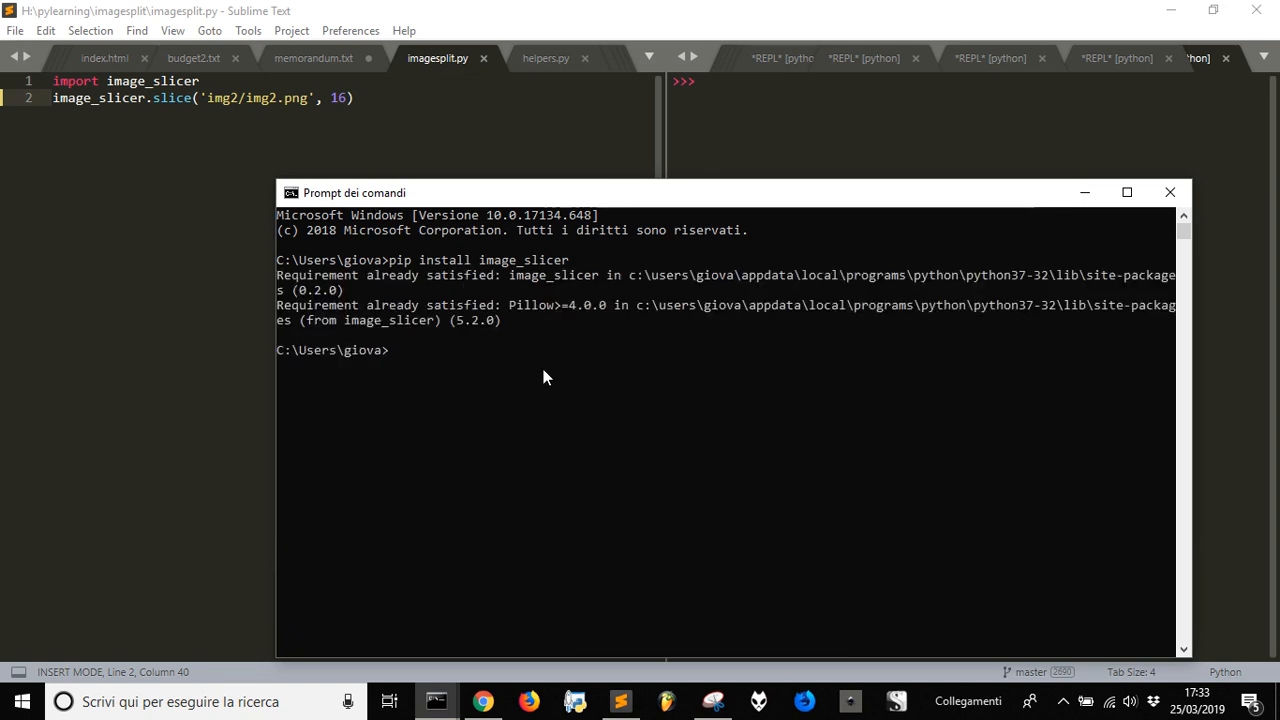
mouse_move(610, 377)
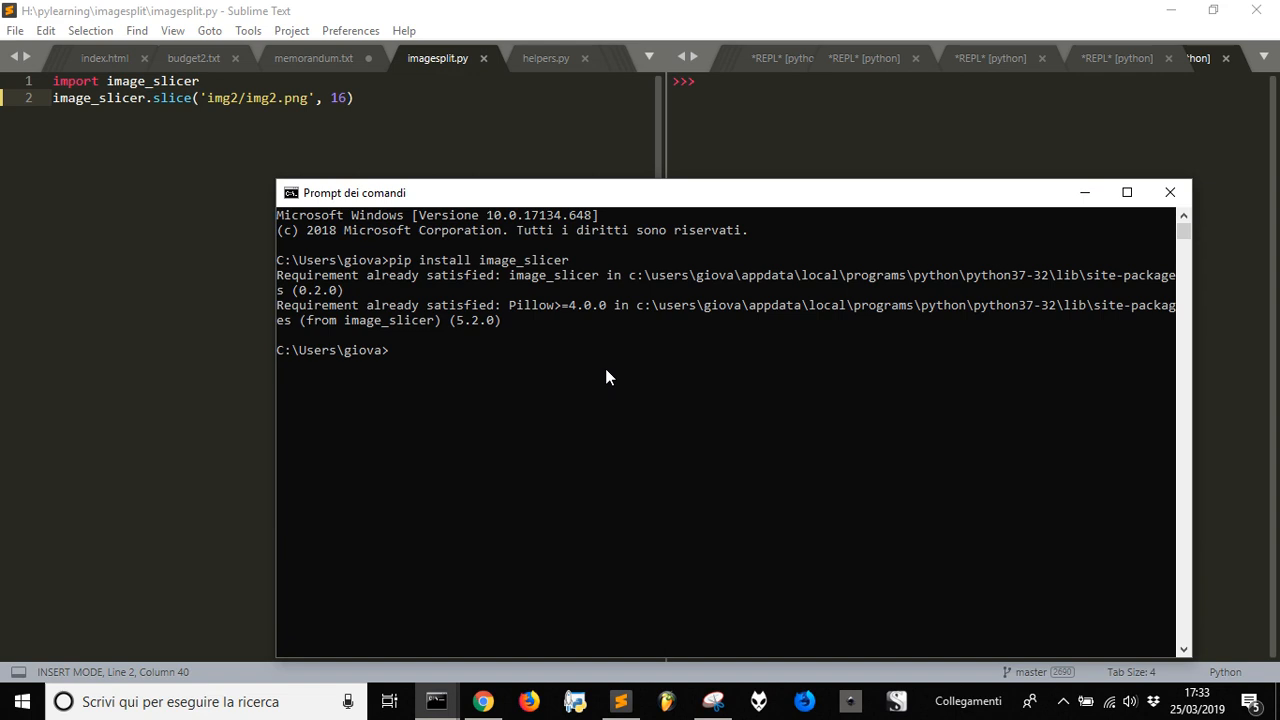
mouse_move(1003, 184)
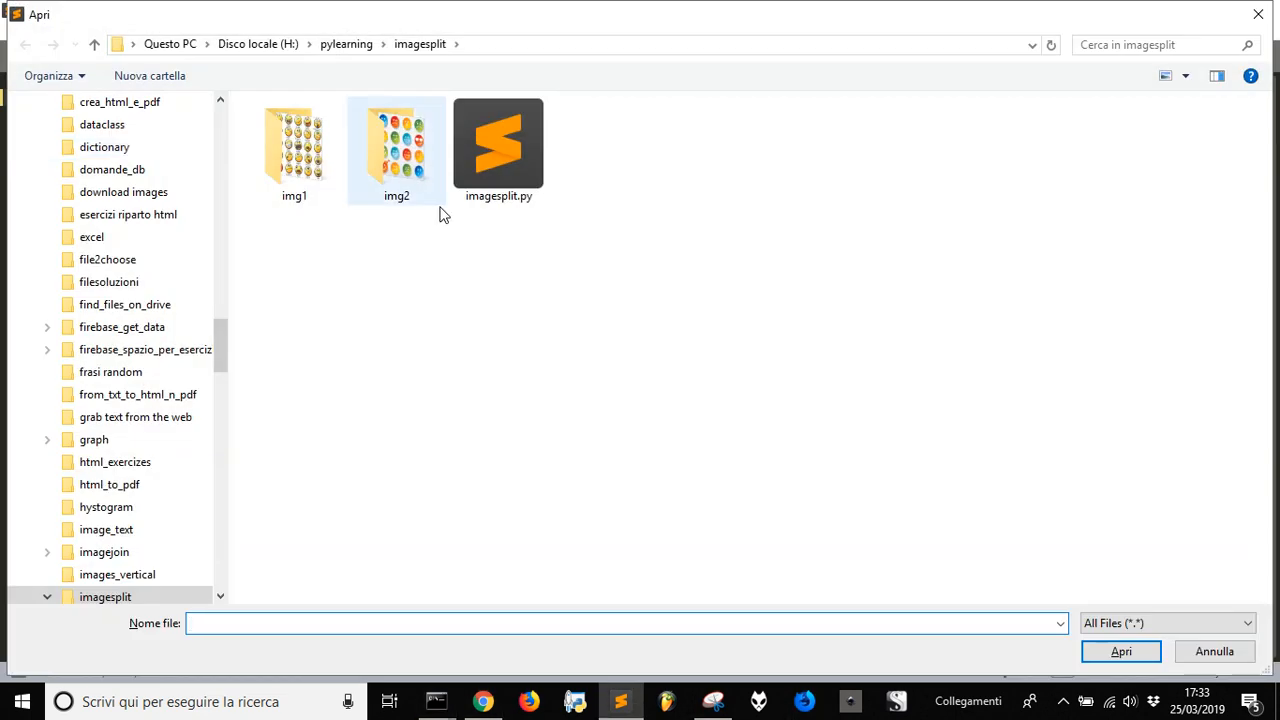
Browse the img2 and img1 folders, confirming img2.PNG and img1.jpg inside
left_click(498, 145)
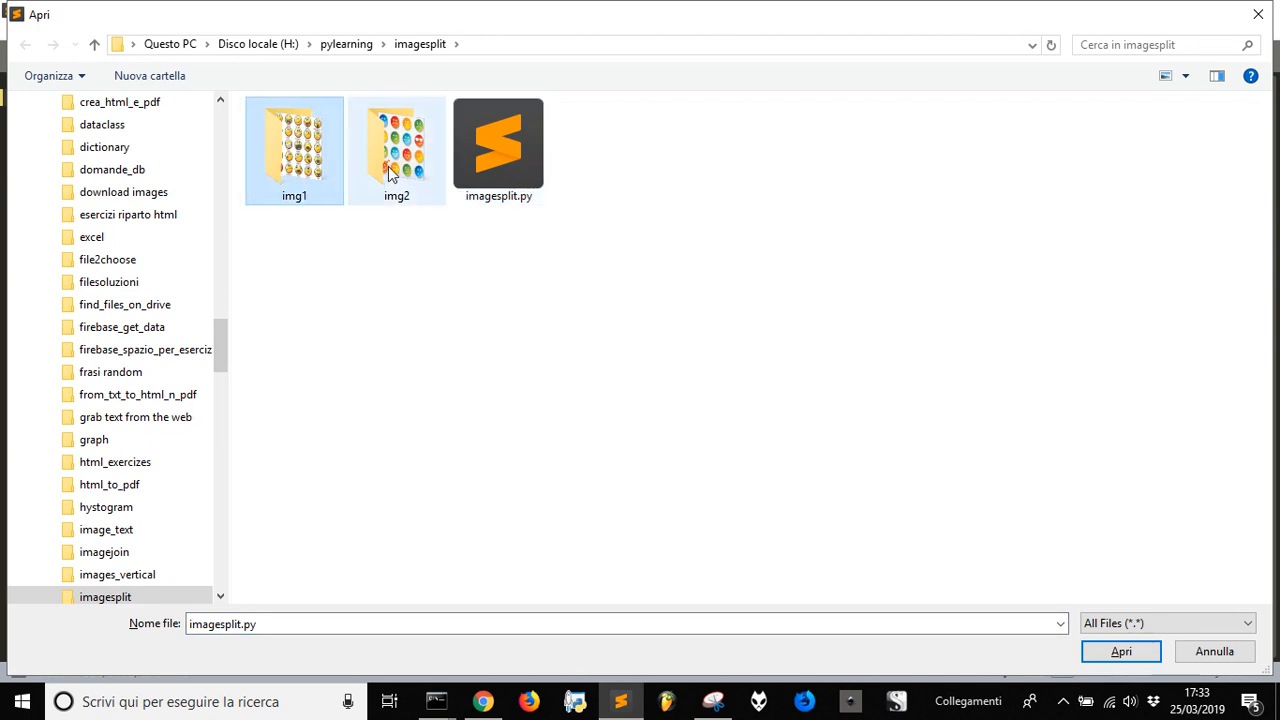
left_click(396, 150)
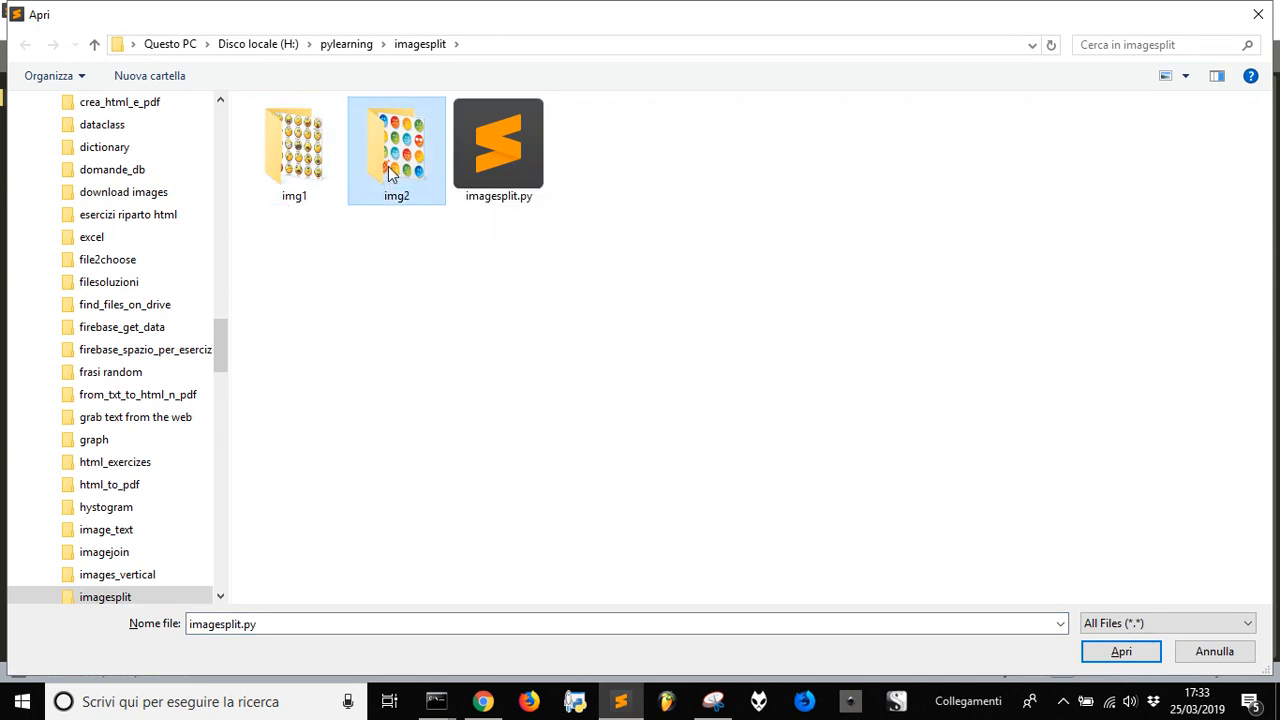
double_click(394, 145)
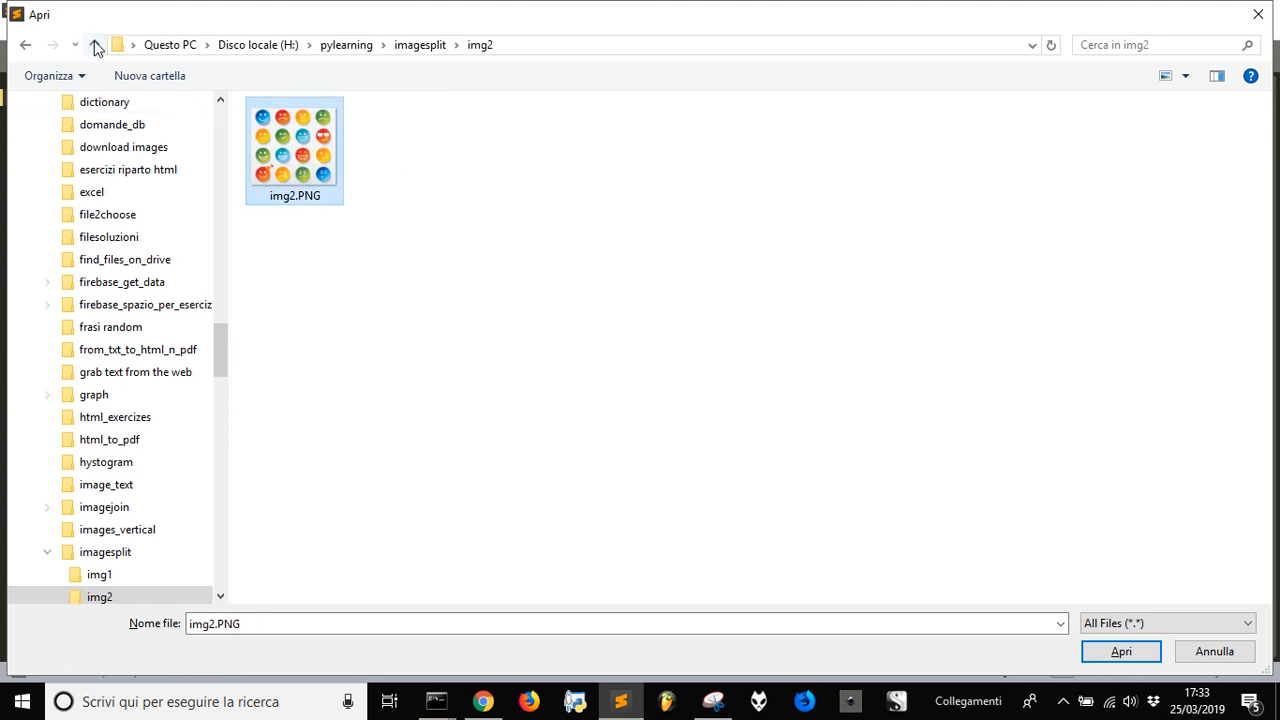
left_click(96, 46)
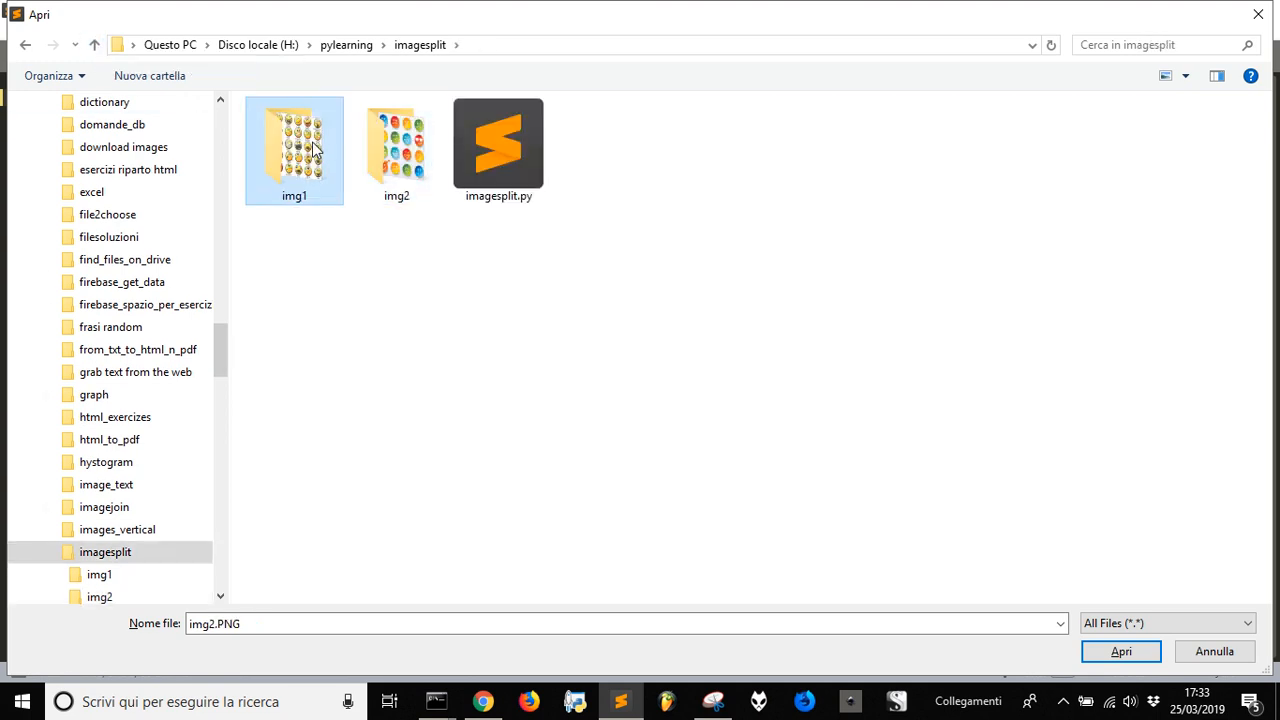
double_click(294, 148)
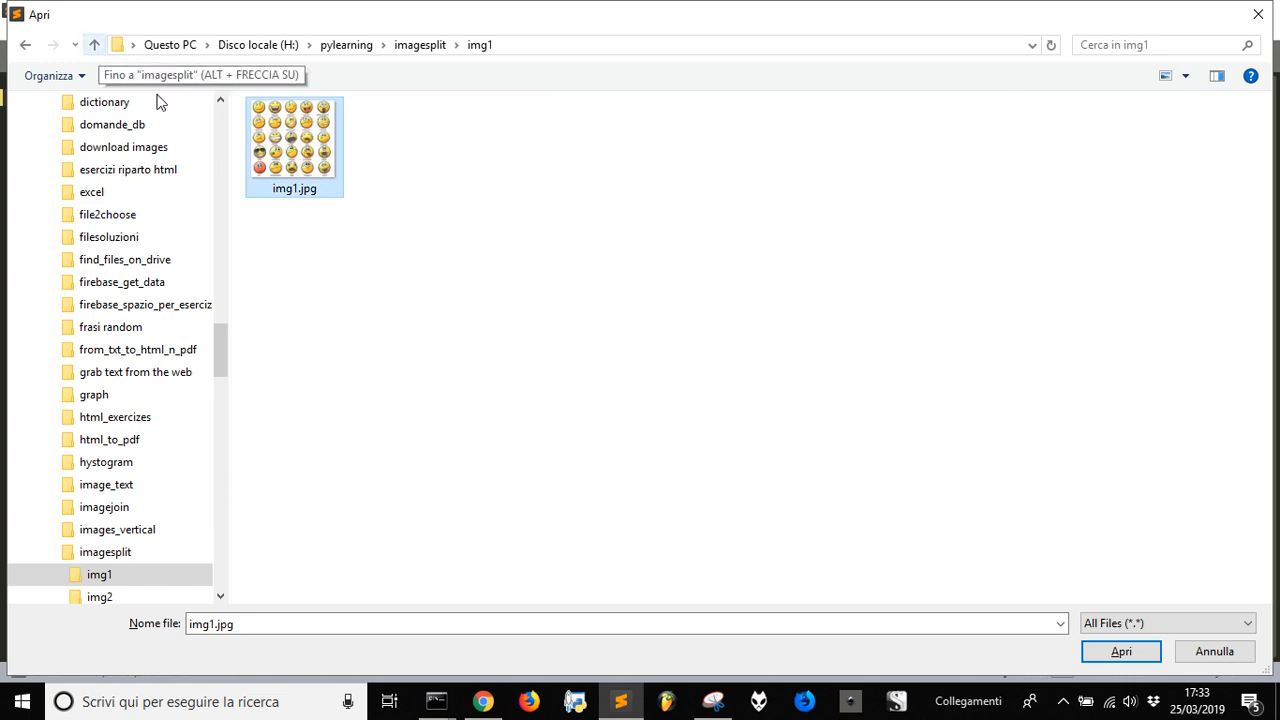
left_click(119, 44)
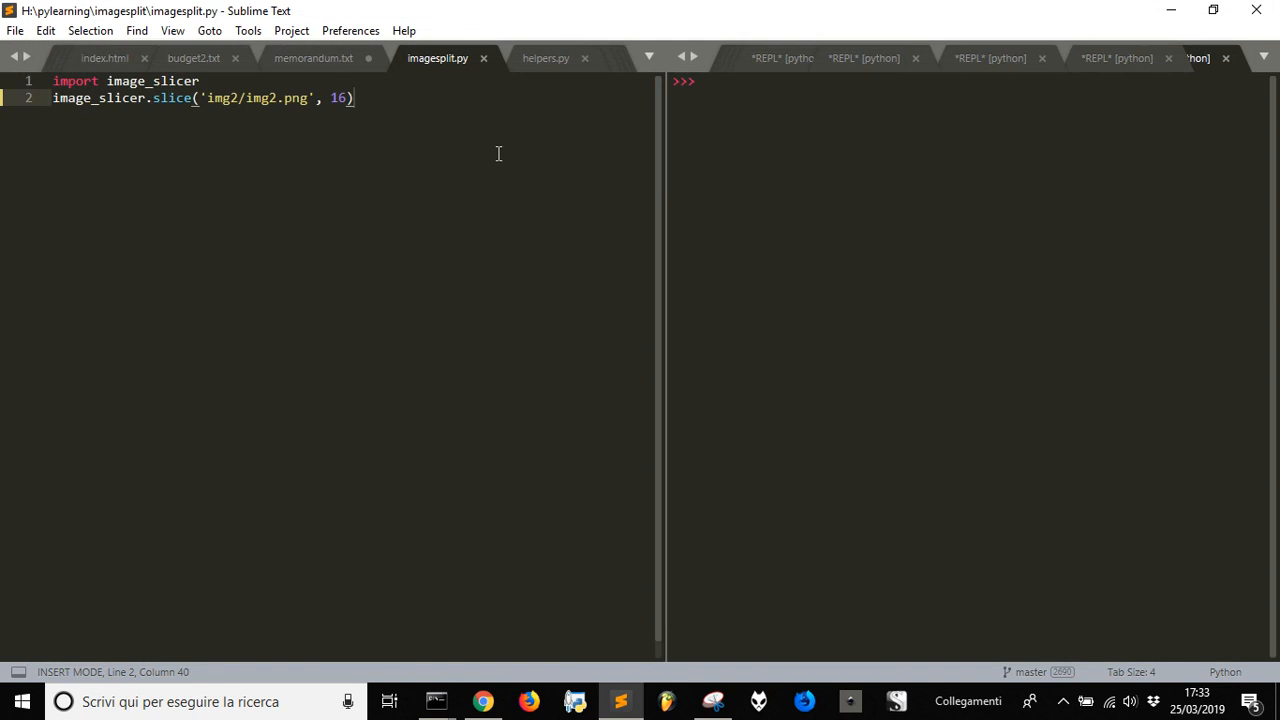
Add a blank line after the import and reopen the imagesplit folder in the file dialog
key("Enter")
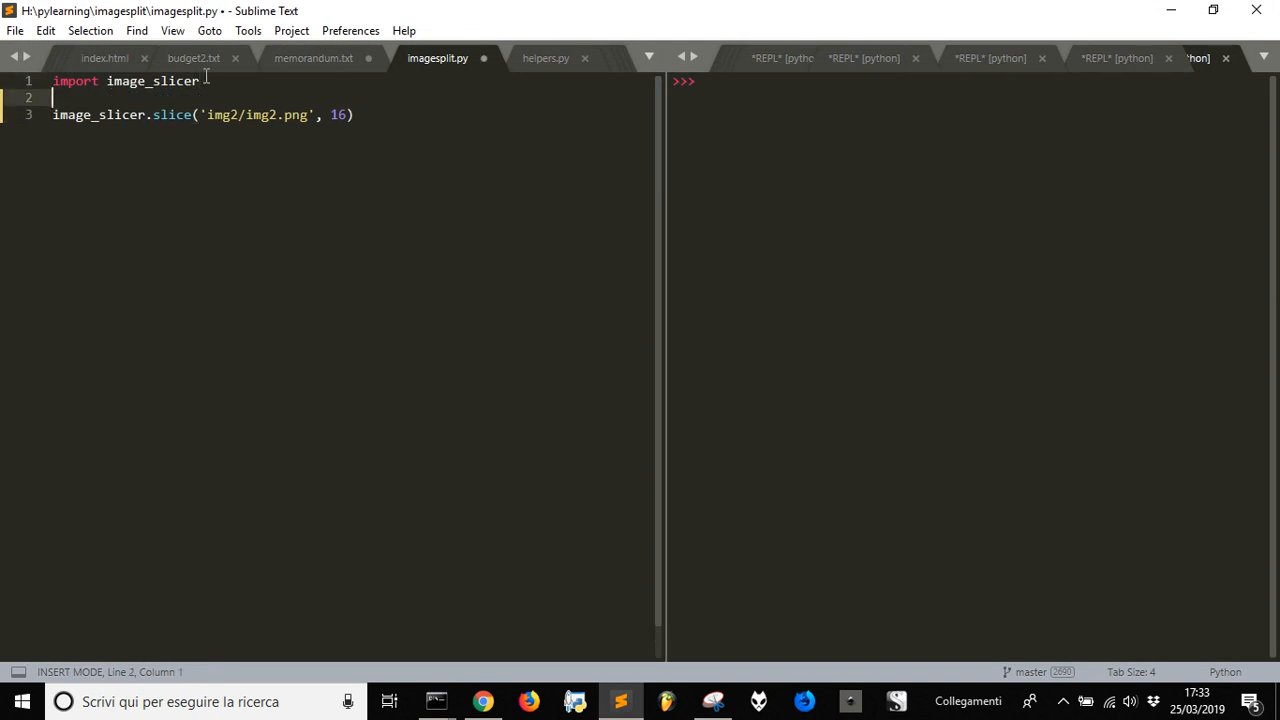
left_click(215, 81)
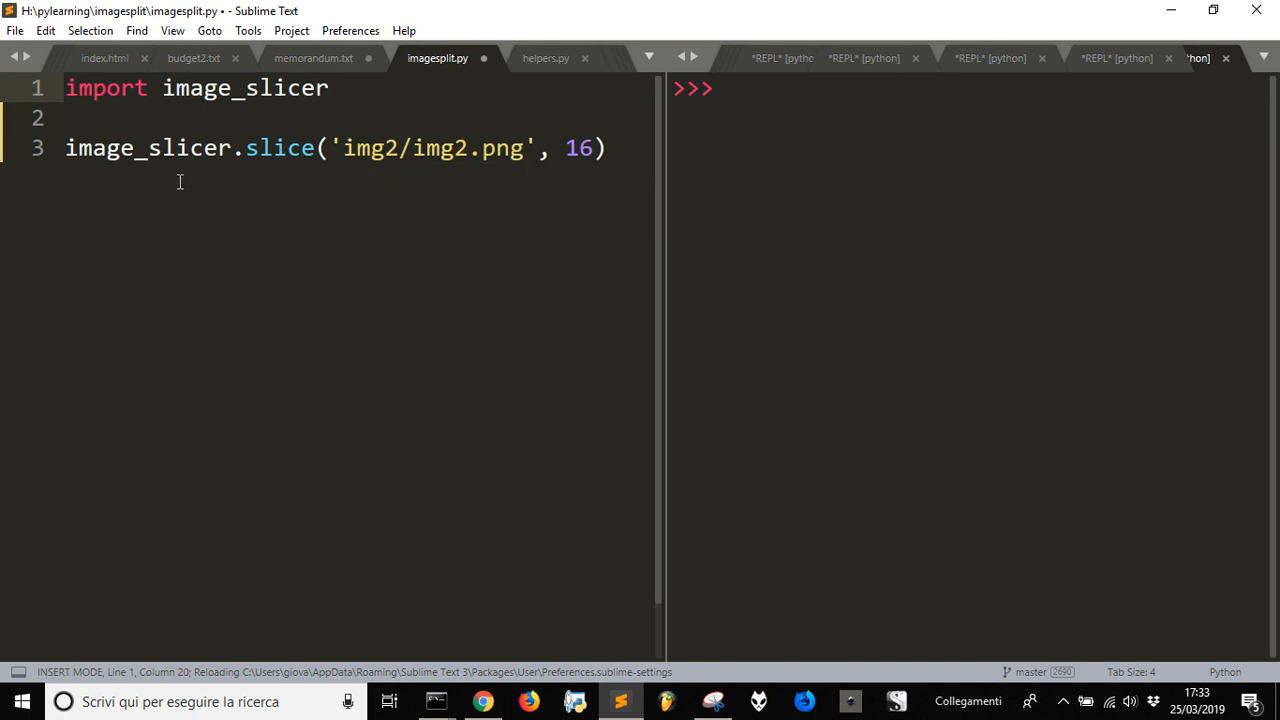
double_click(279, 148)
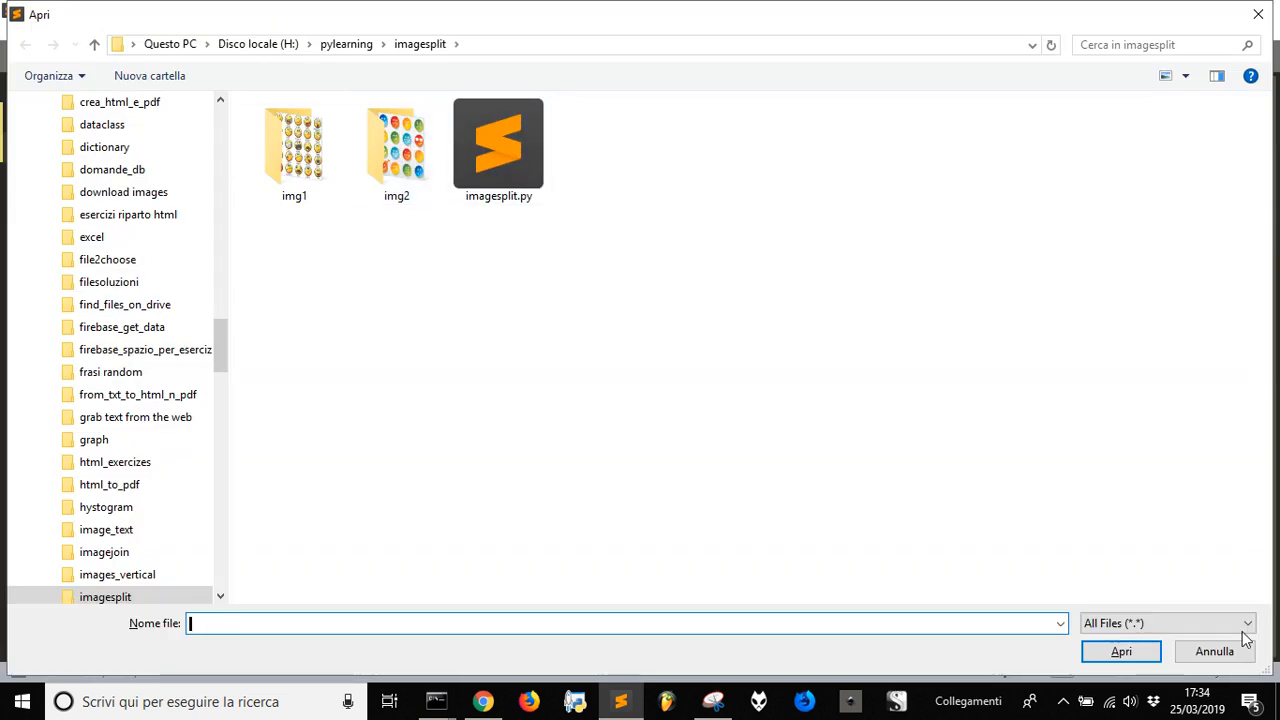
Open the img1 folder, which lists only img1.jpg
left_click(294, 145)
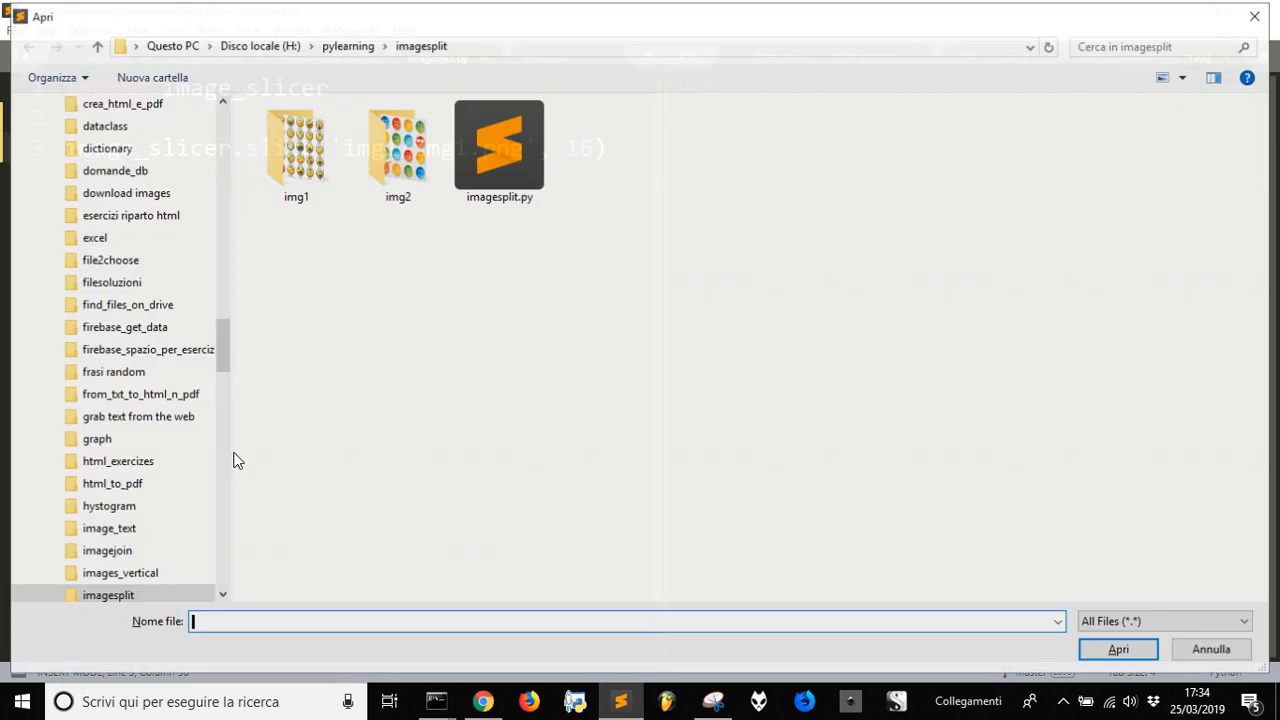
double_click(296, 140)
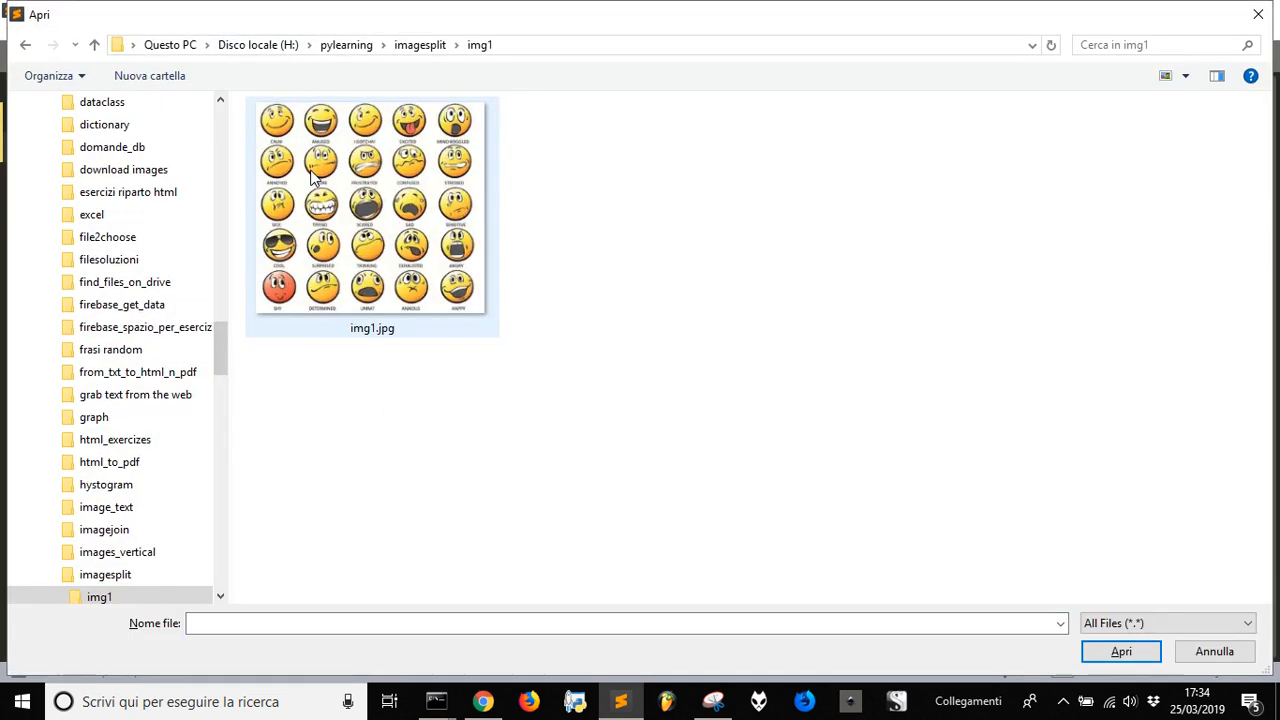
mouse_move(280, 160)
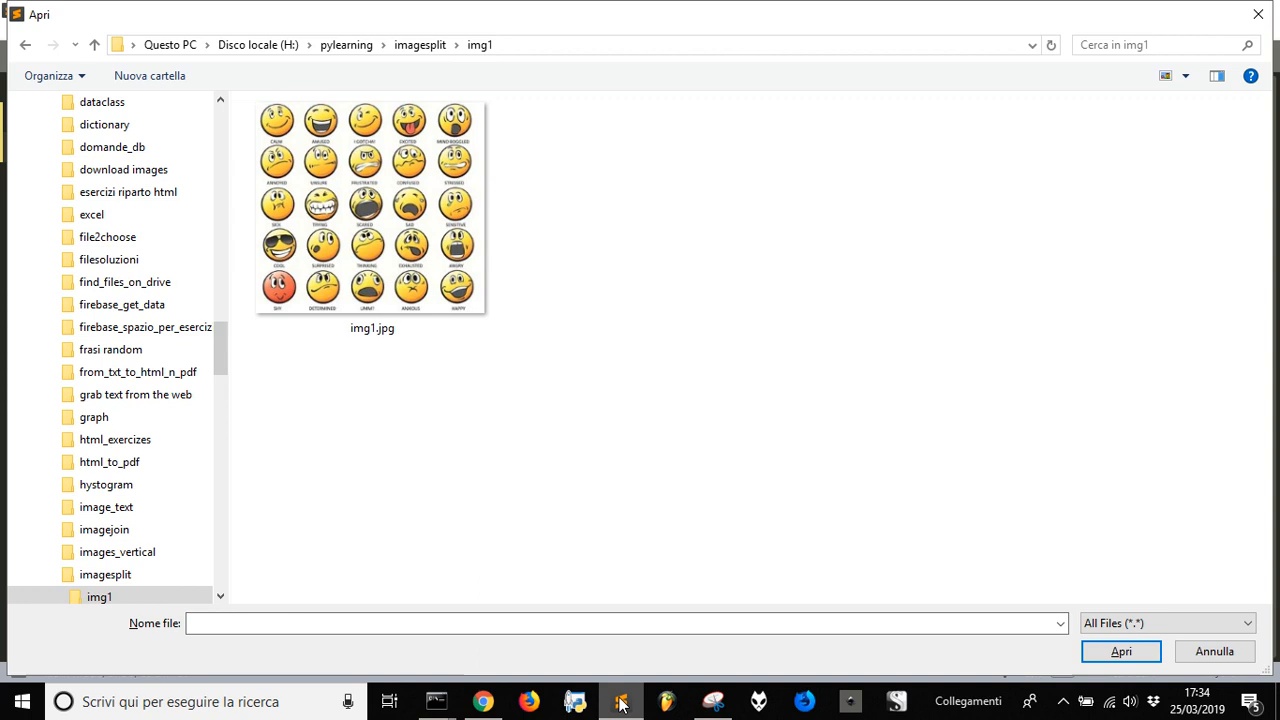
Change the slice call's tile count from 16 to 25 for img1/img1.png
left_click(620, 701)
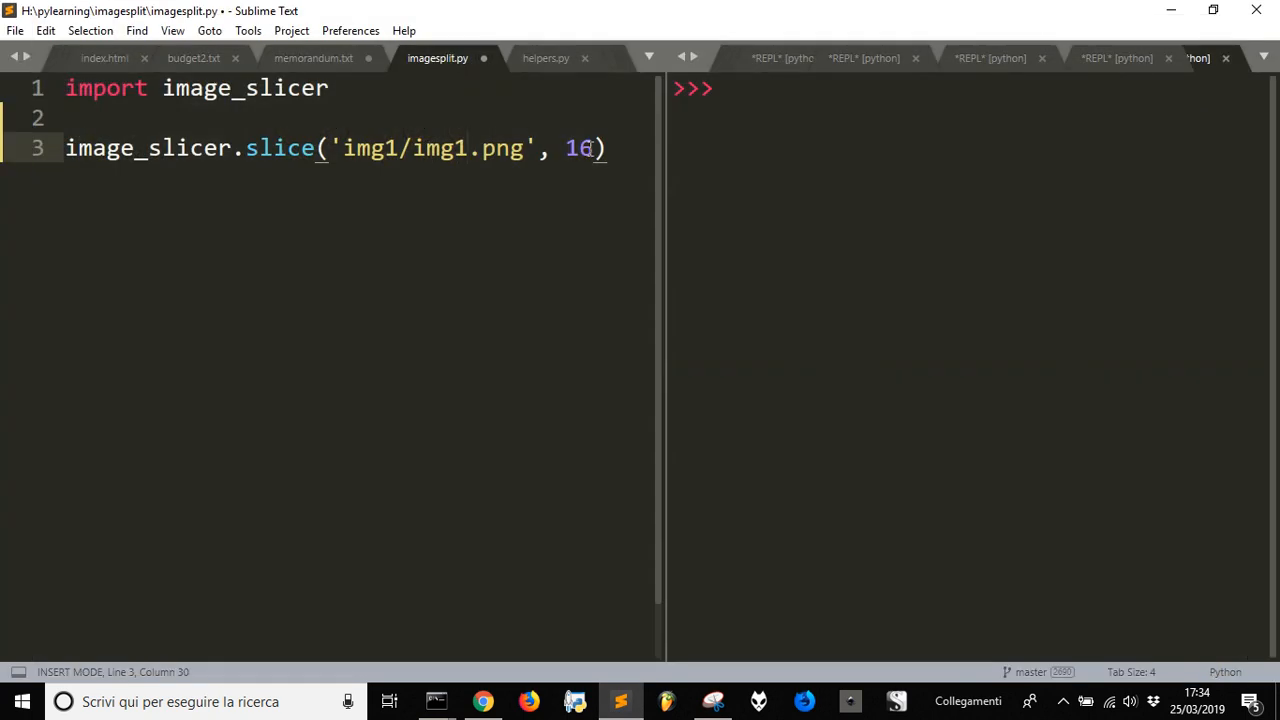
type("25")
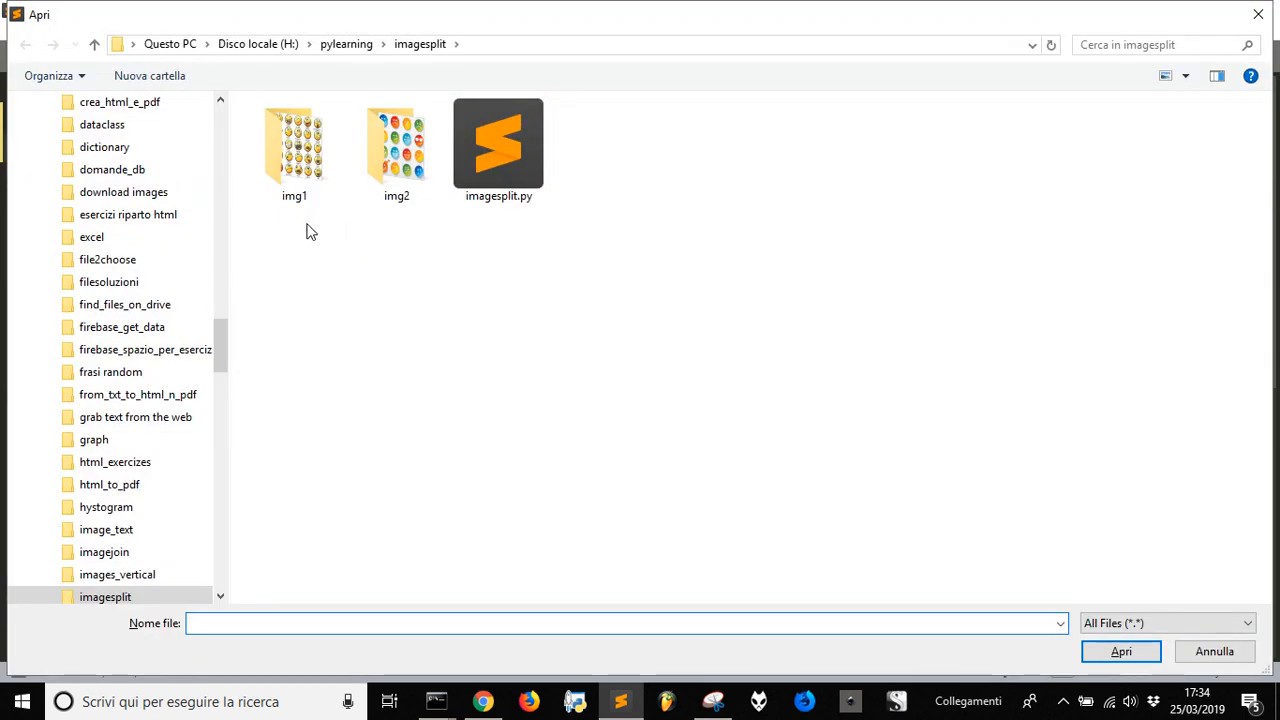
mouse_move(478, 480)
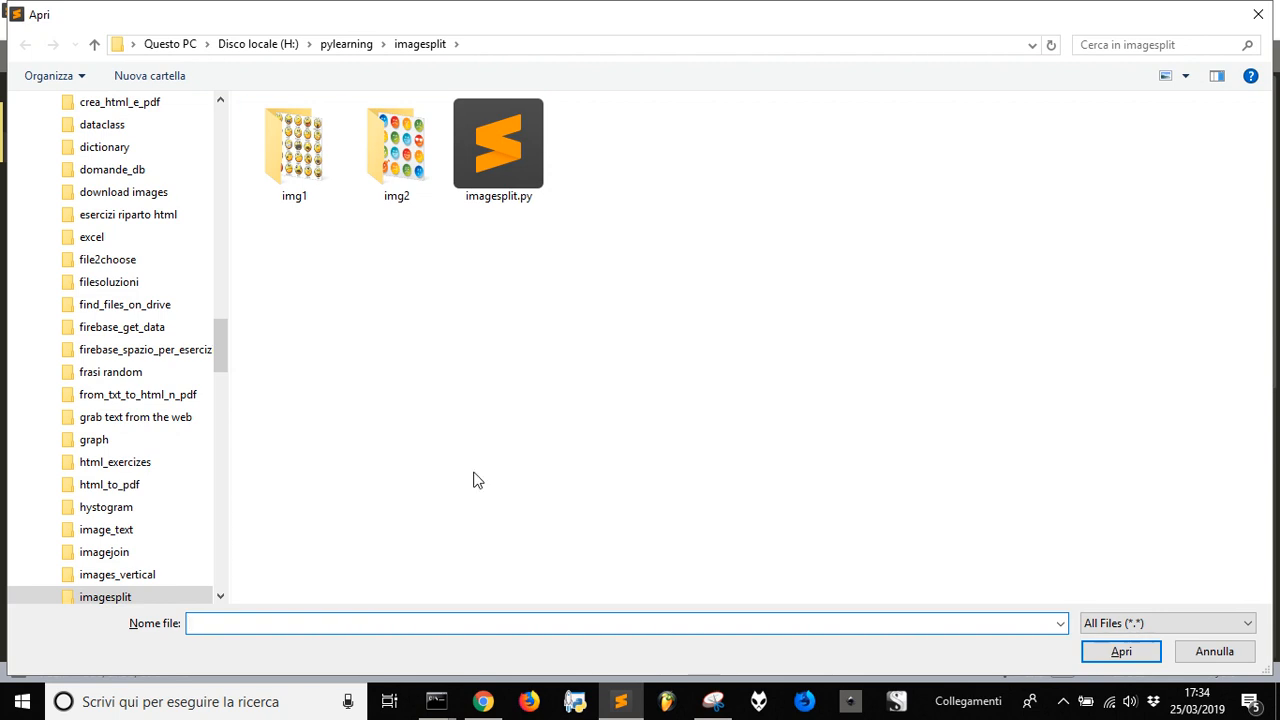
Open img1 and inspect the sliced tiles, from img1_01_01.png (CALM) to the UMM? face
double_click(294, 143)
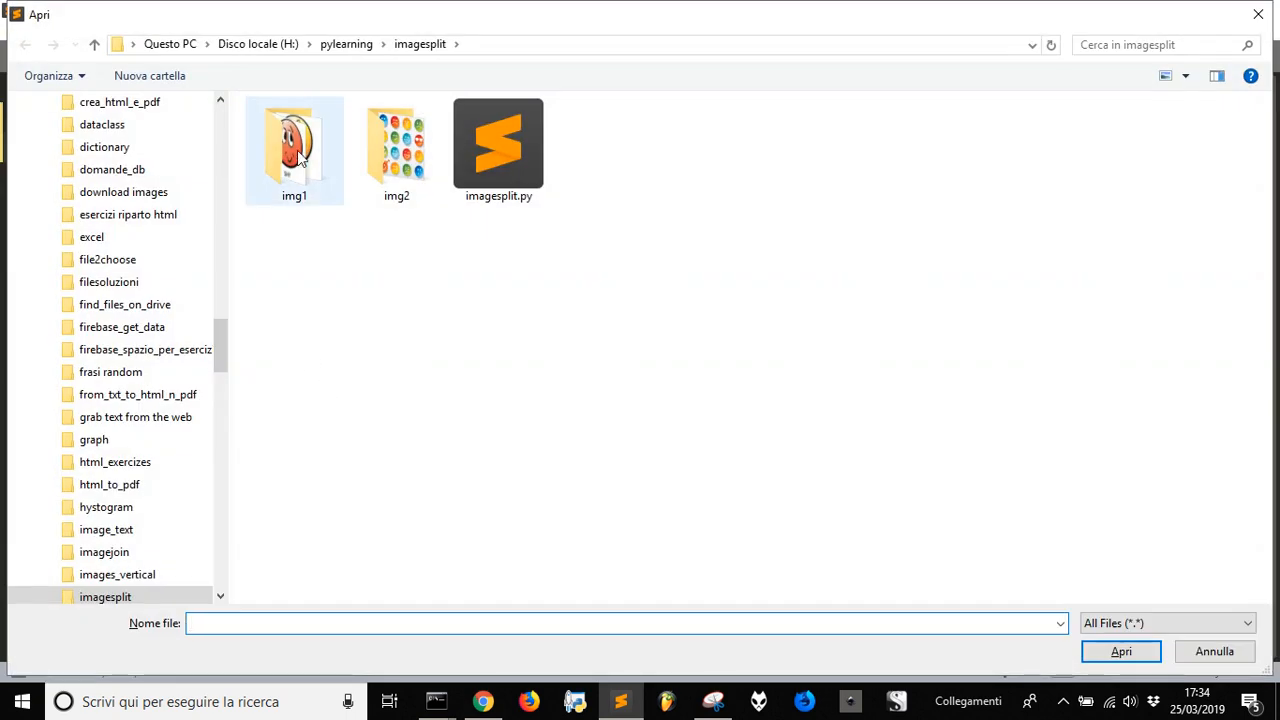
double_click(294, 145)
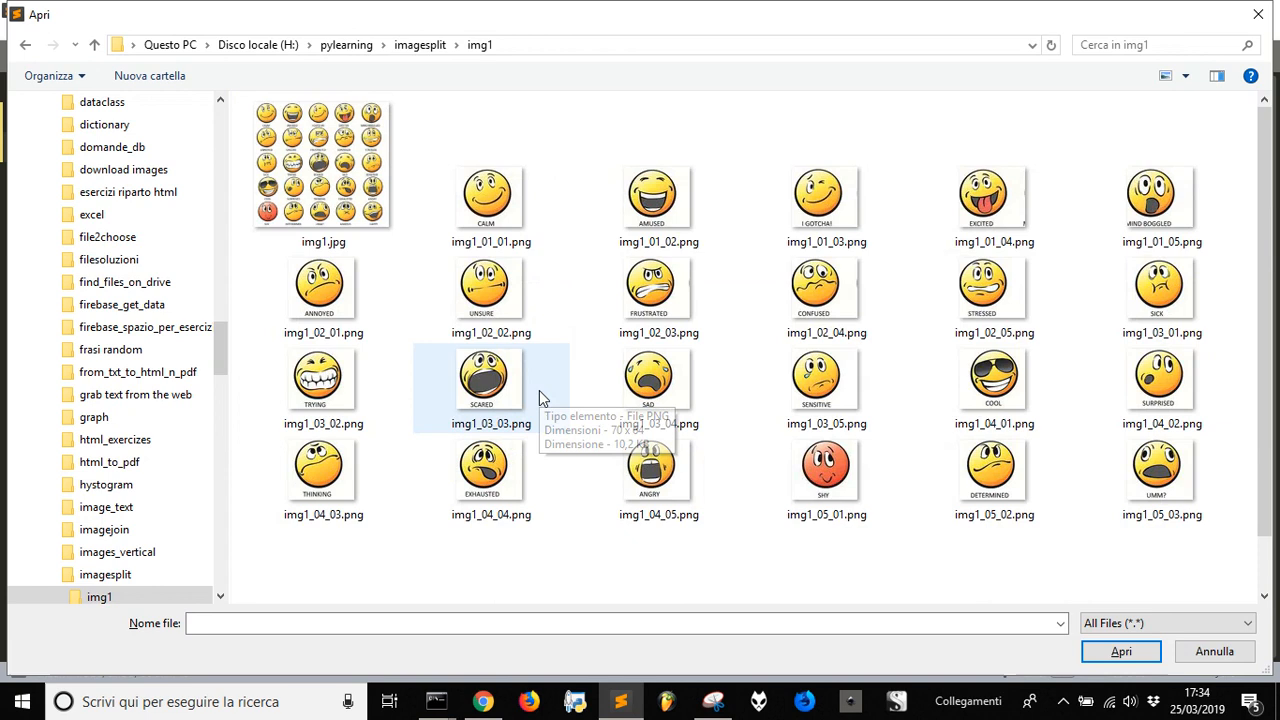
left_click(488, 196)
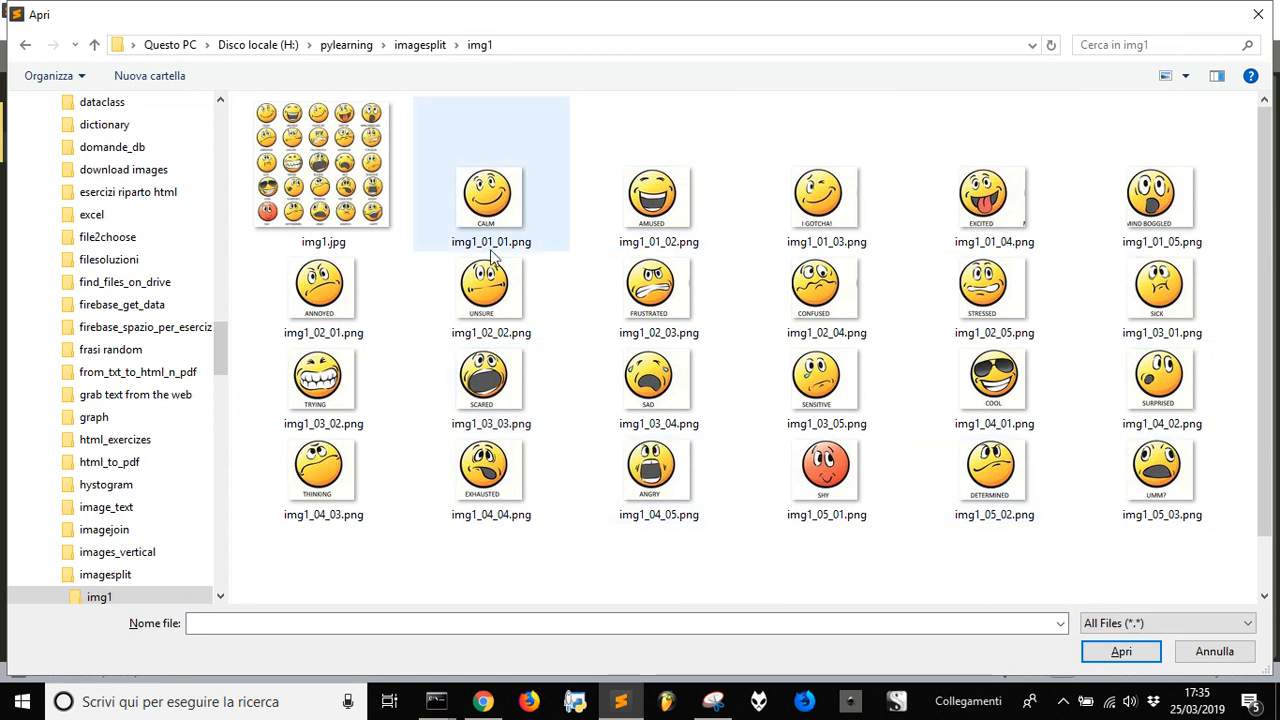
left_click(1159, 470)
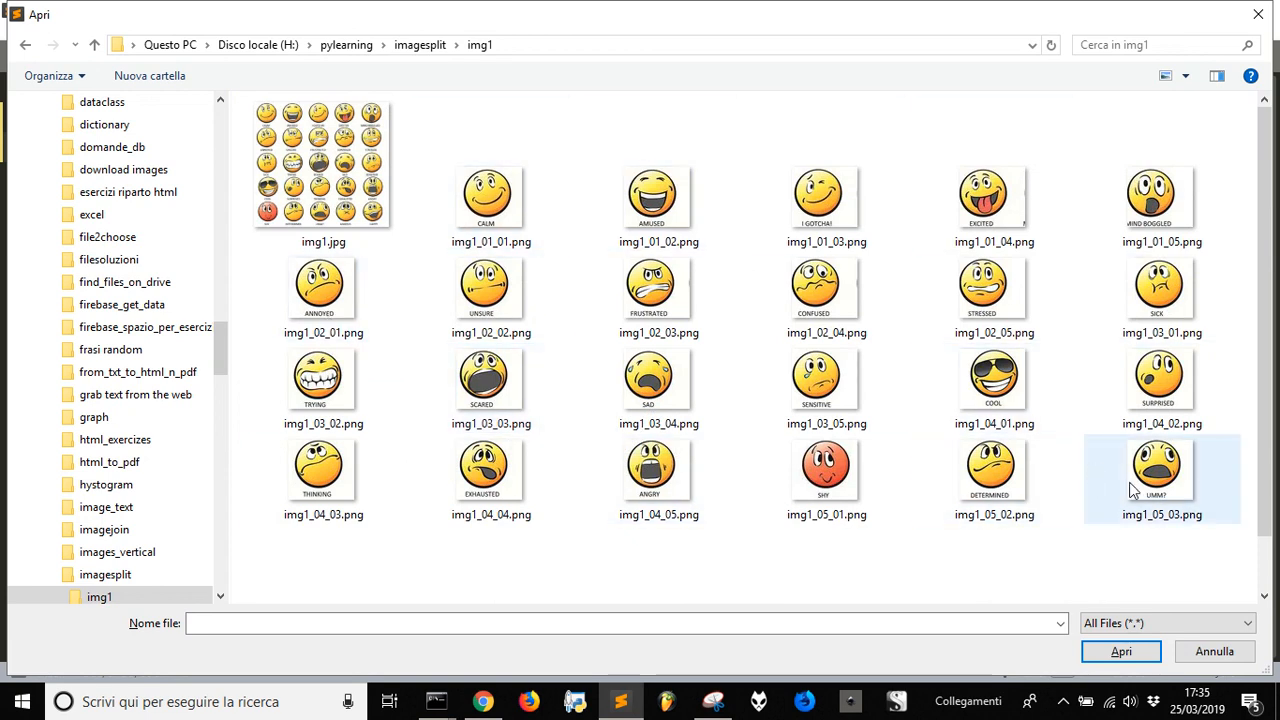
left_click(486, 197)
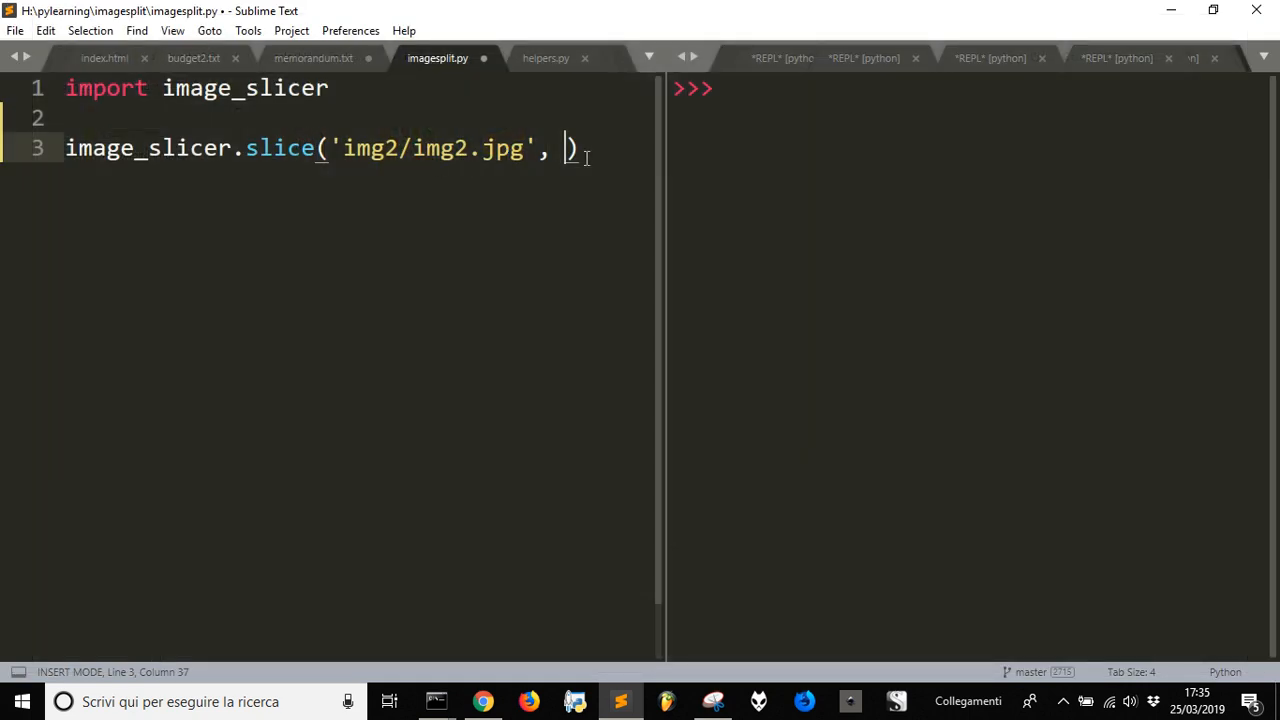
Set the tile count to 16 and change the img2 extension from jpg to png
type("16")
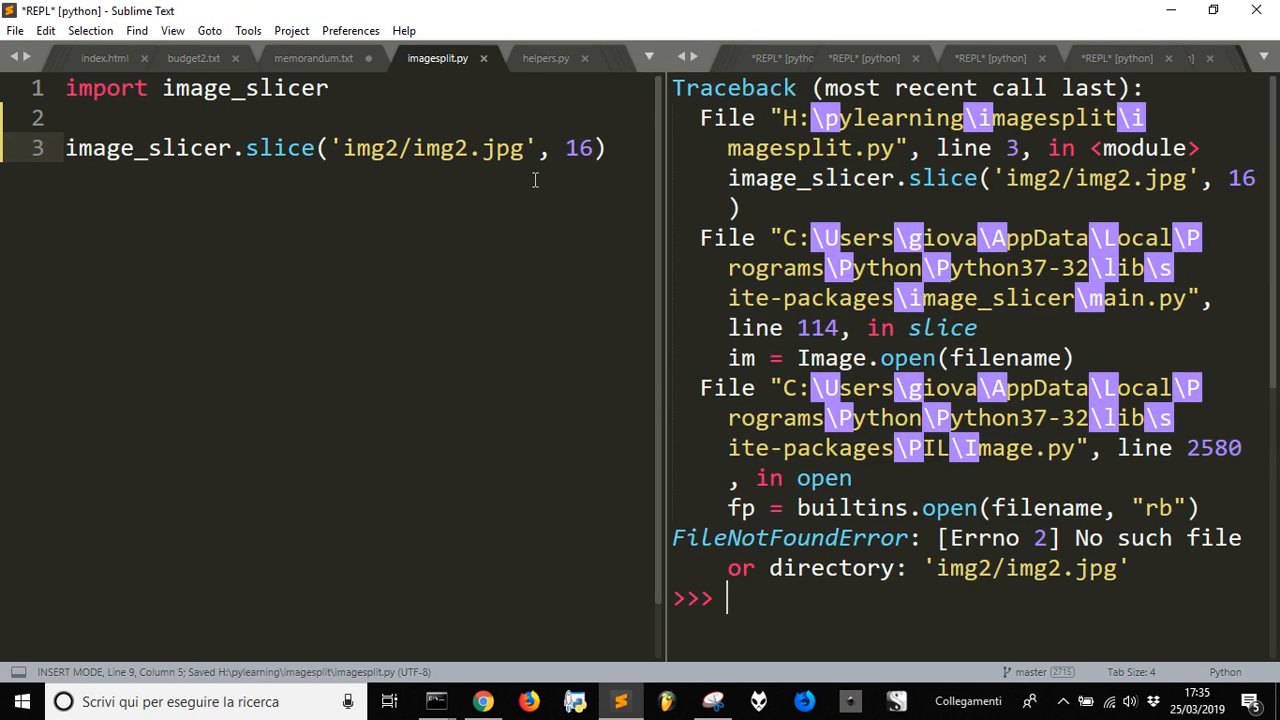
double_click(505, 148)
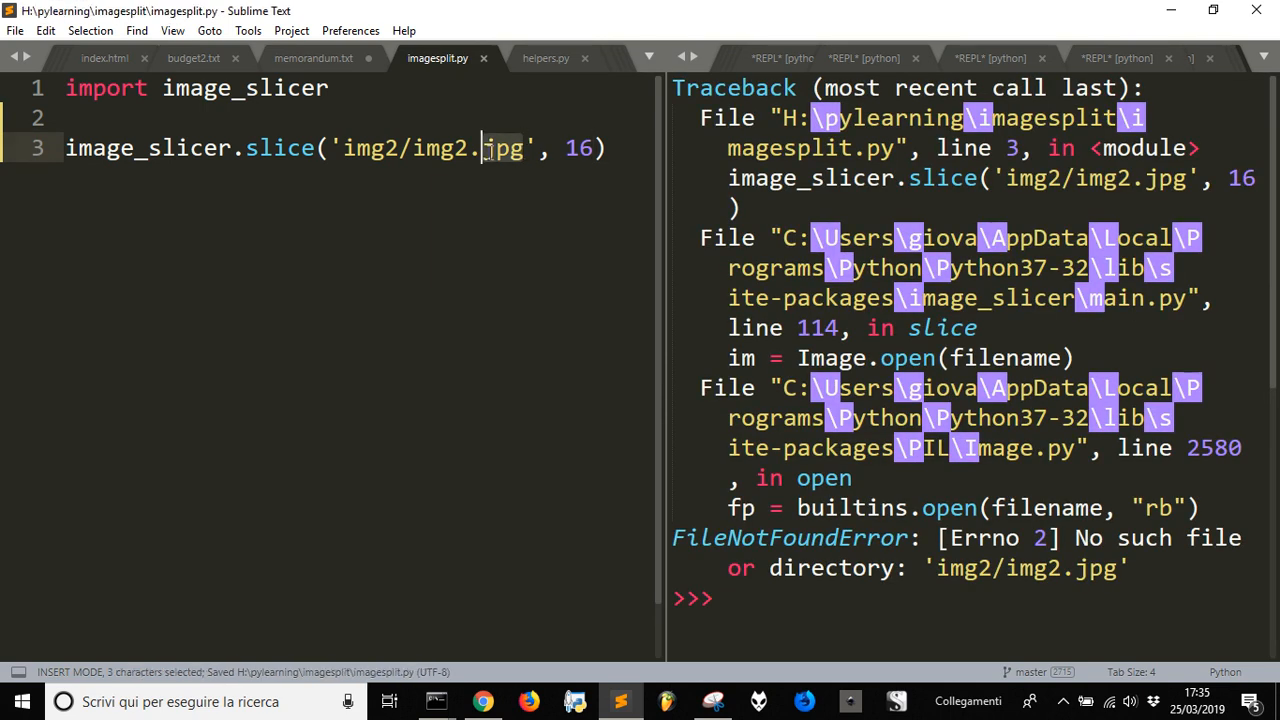
type("png")
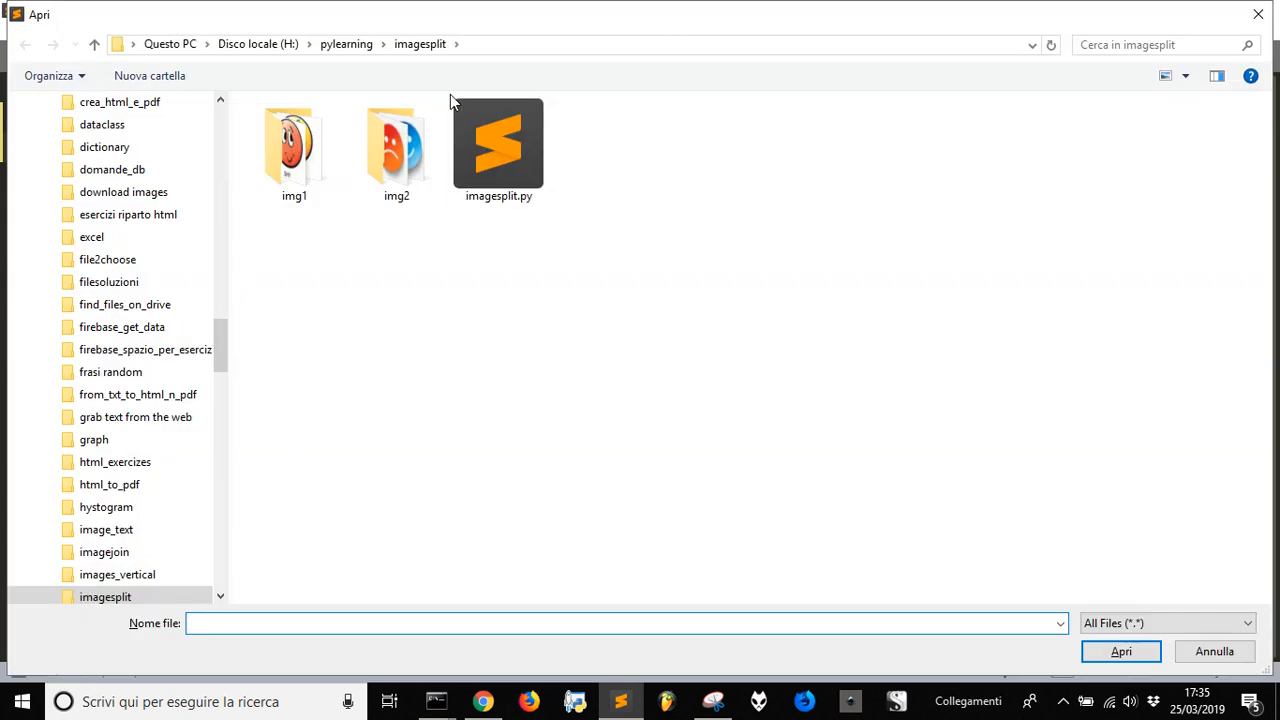
Open the img2 folder and inspect the tiles, including img2_02_04.png with red sunglasses
double_click(396, 145)
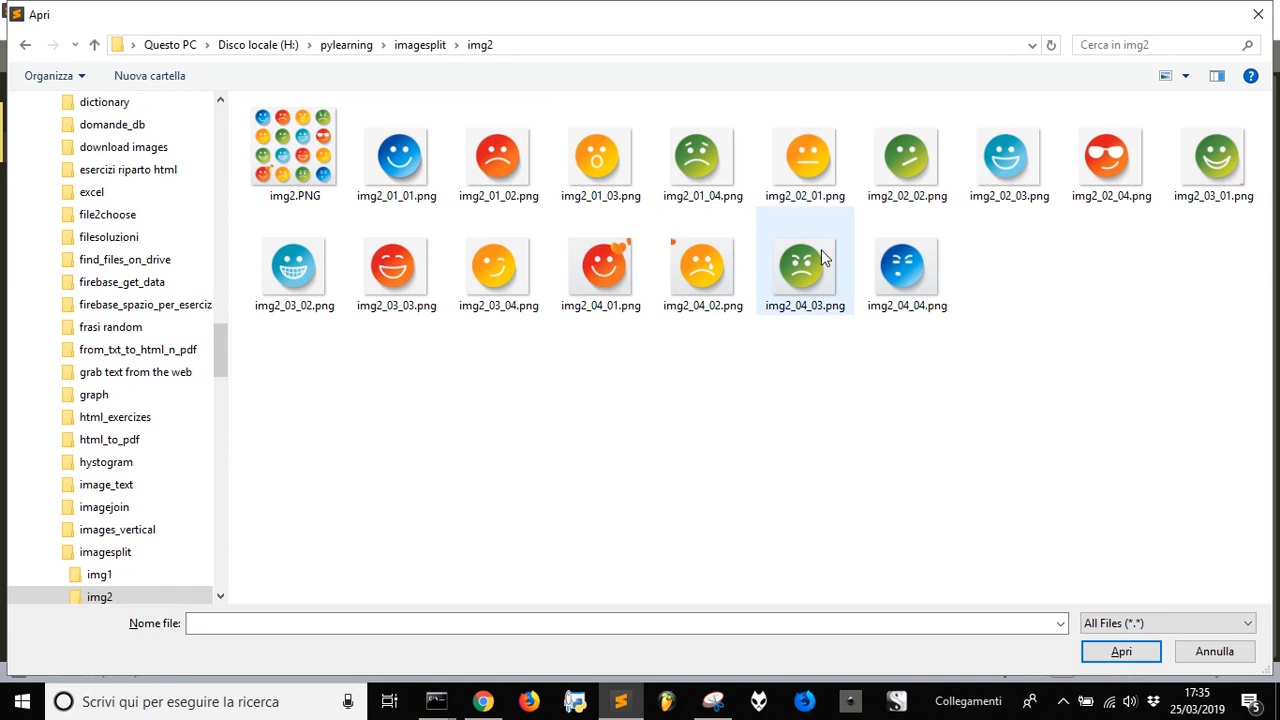
left_click(397, 157)
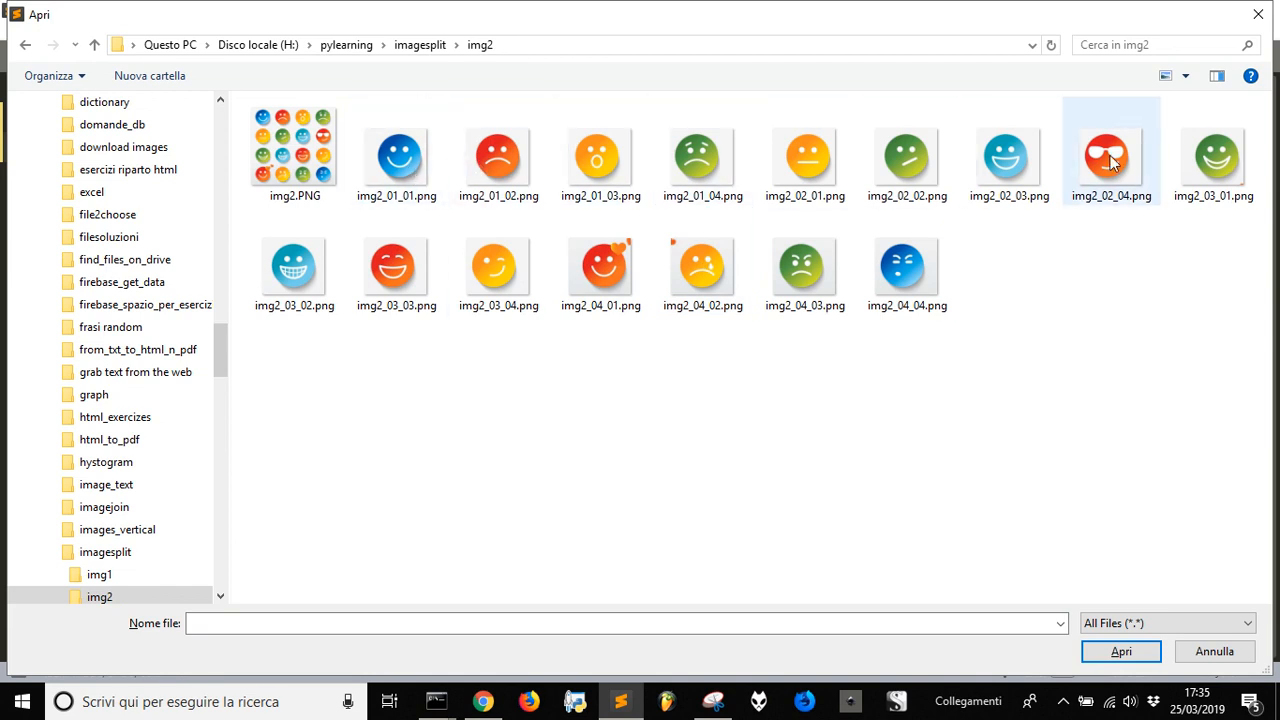
left_click(294, 267)
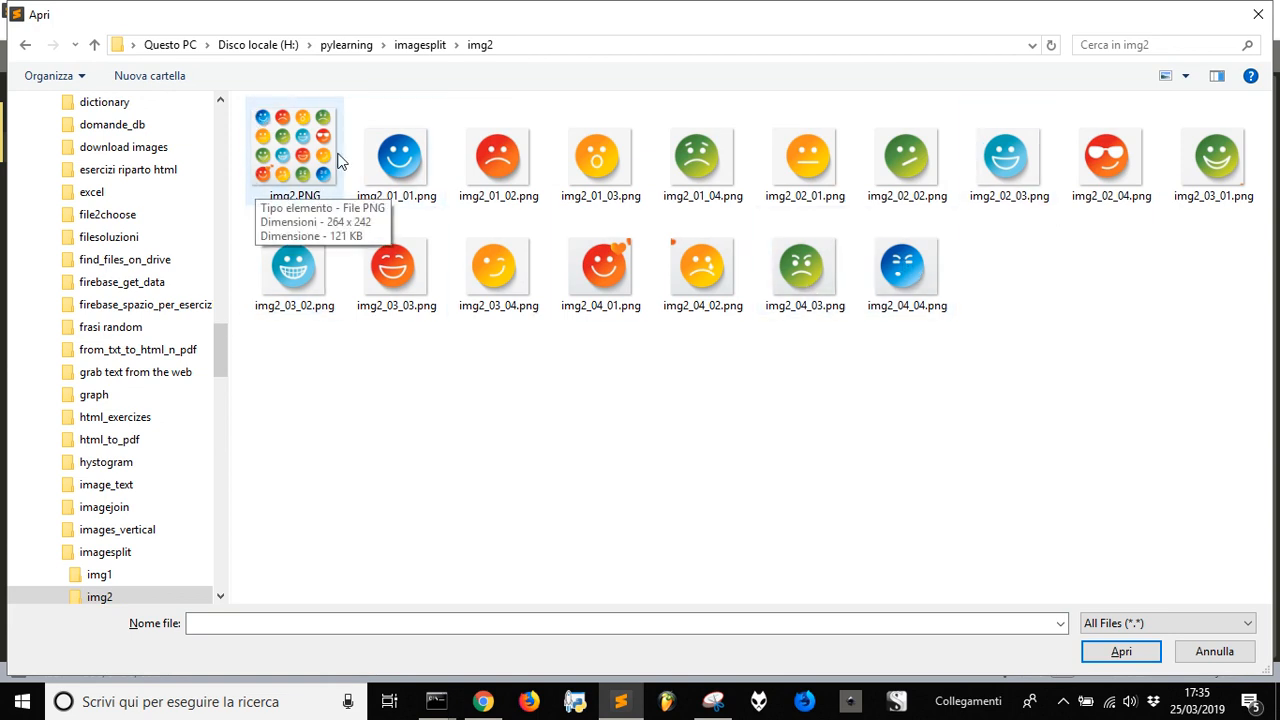
mouse_move(300, 155)
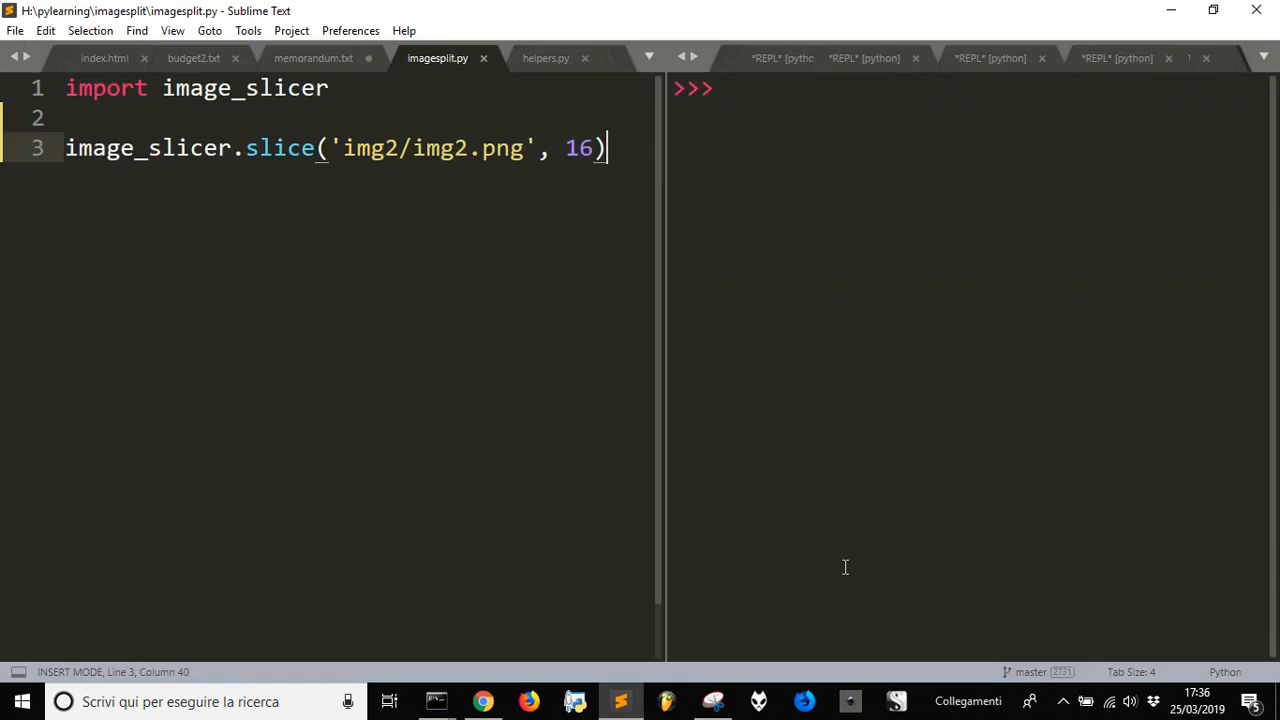
mouse_move(692, 174)
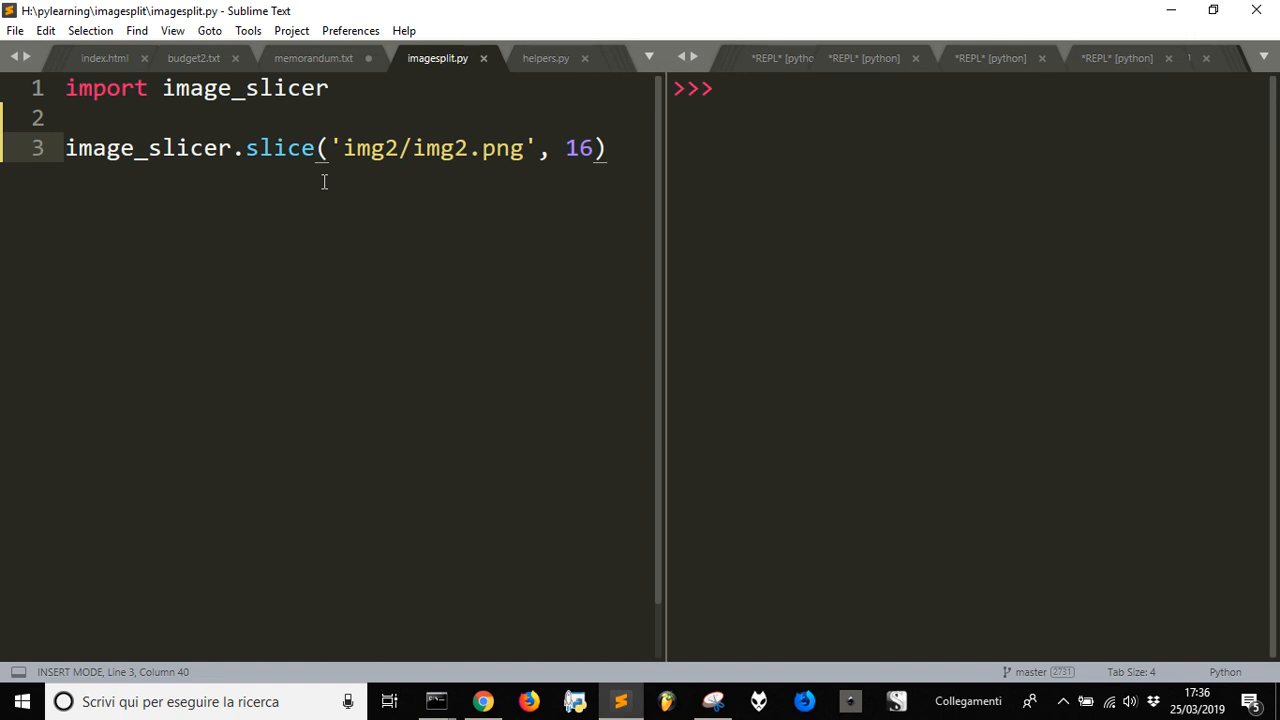
mouse_move(229, 153)
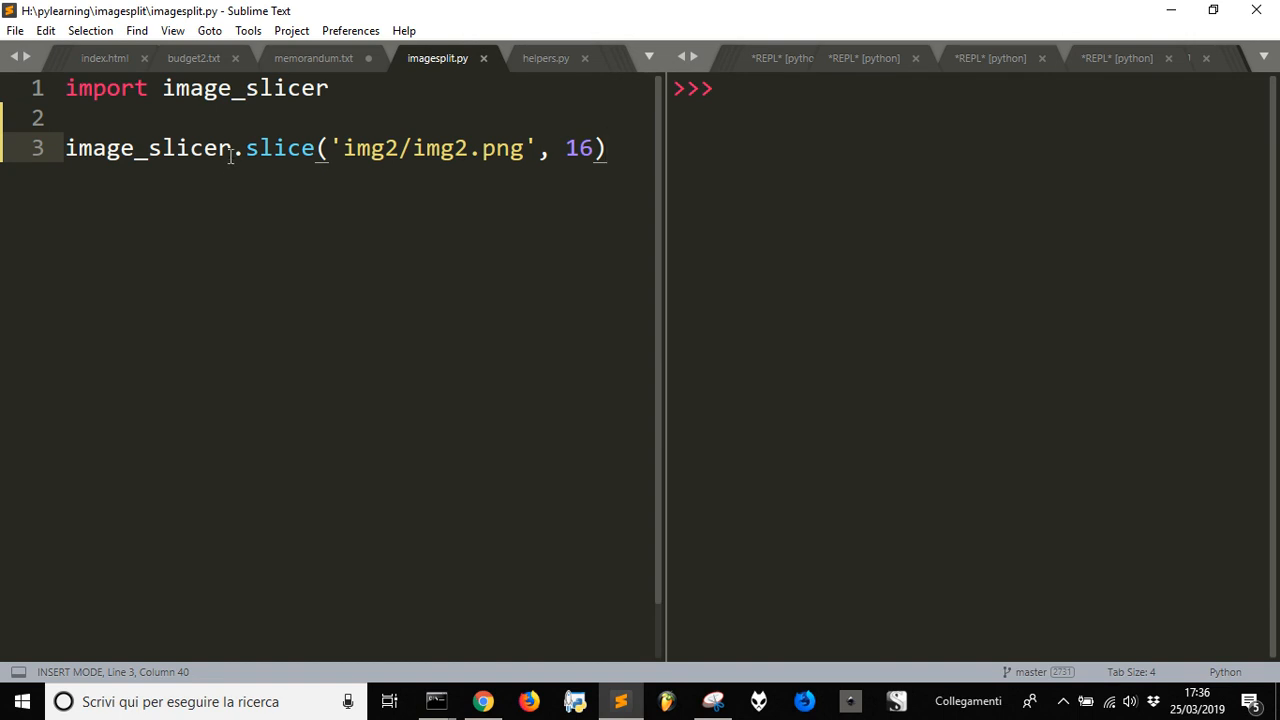
mouse_move(295, 168)
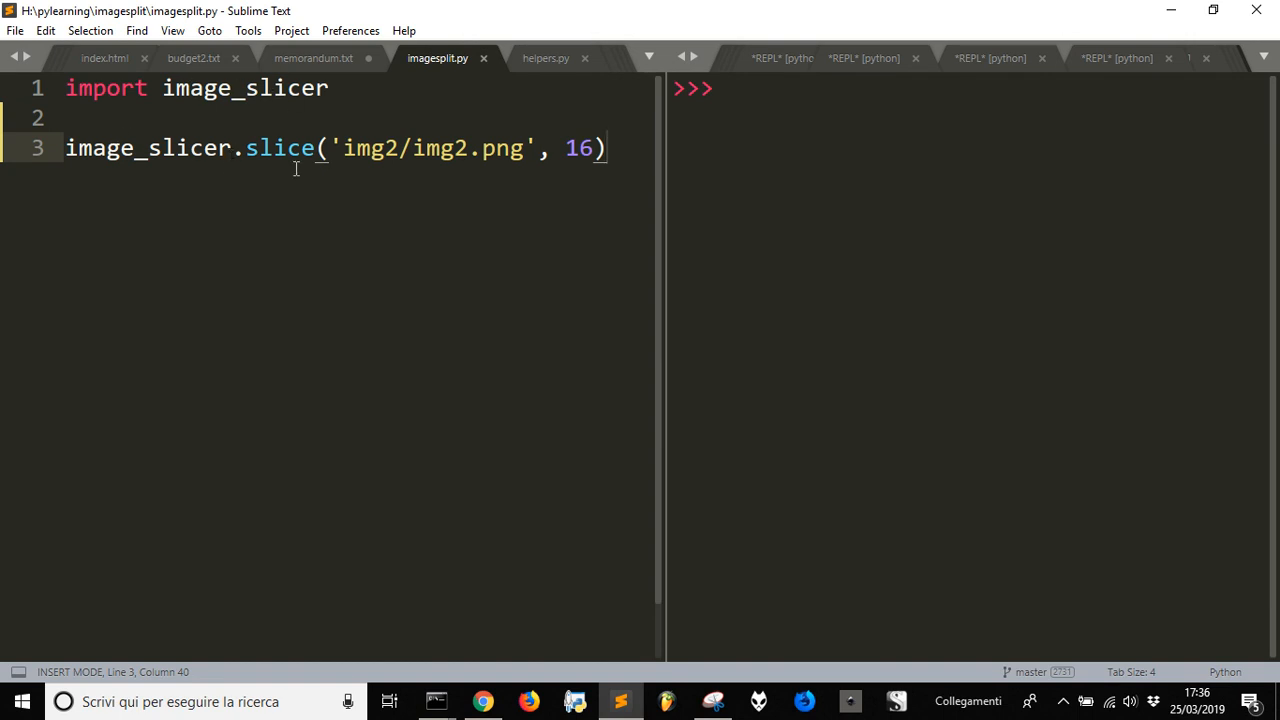
mouse_move(416, 200)
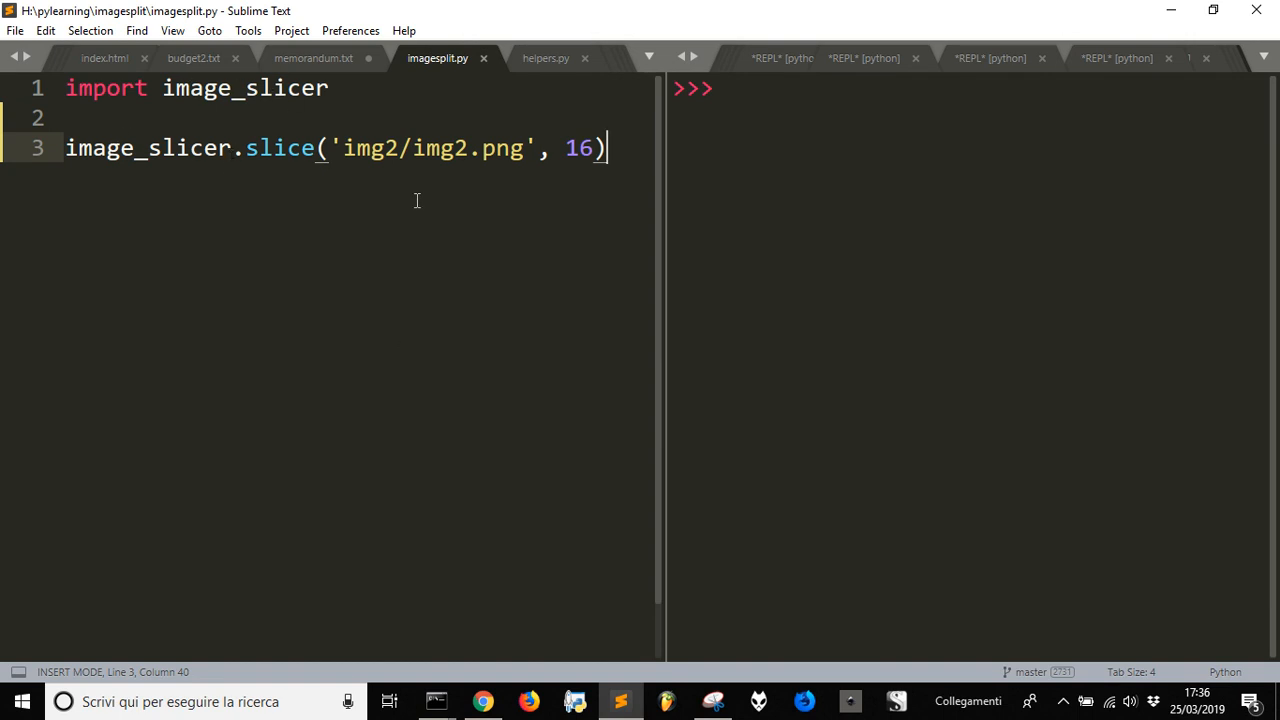
mouse_move(417, 701)
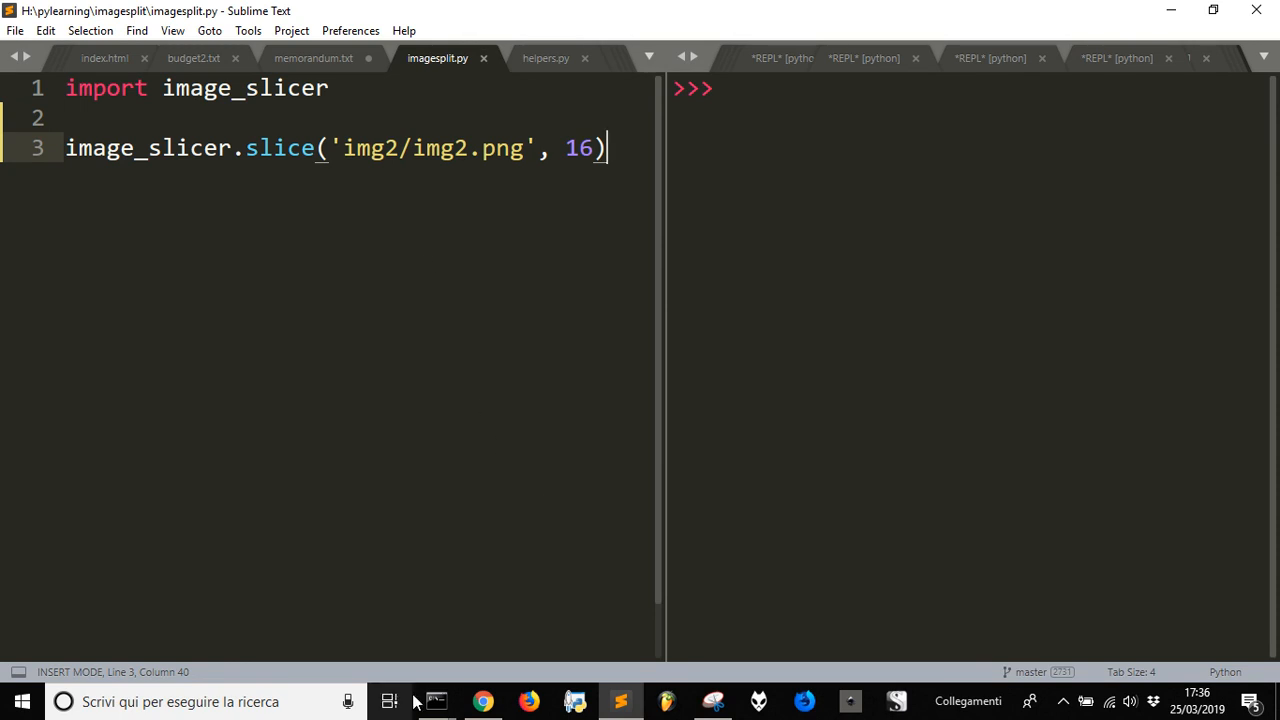